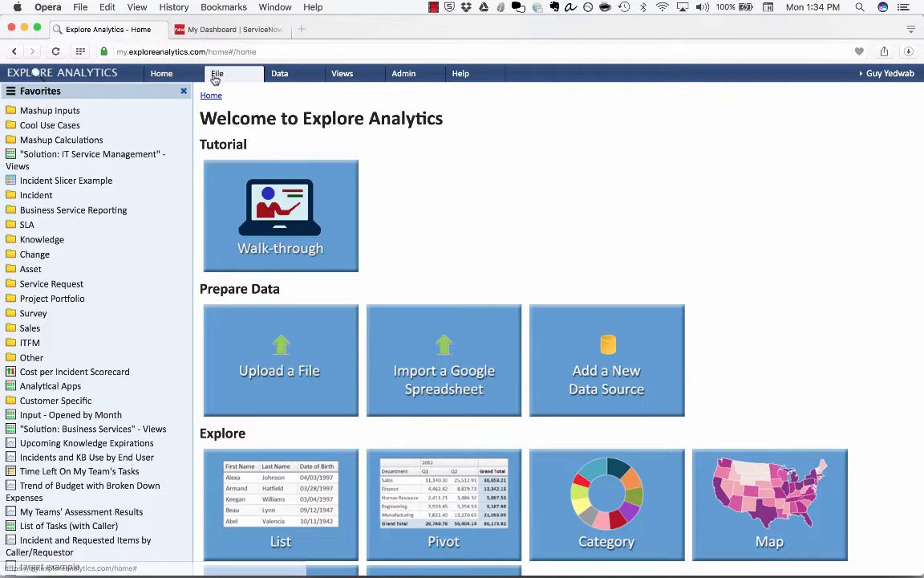
Create a new view with ServiceNow as data source and the Story table selected.
{"action": "left_click", "coordinate": [216, 73]}
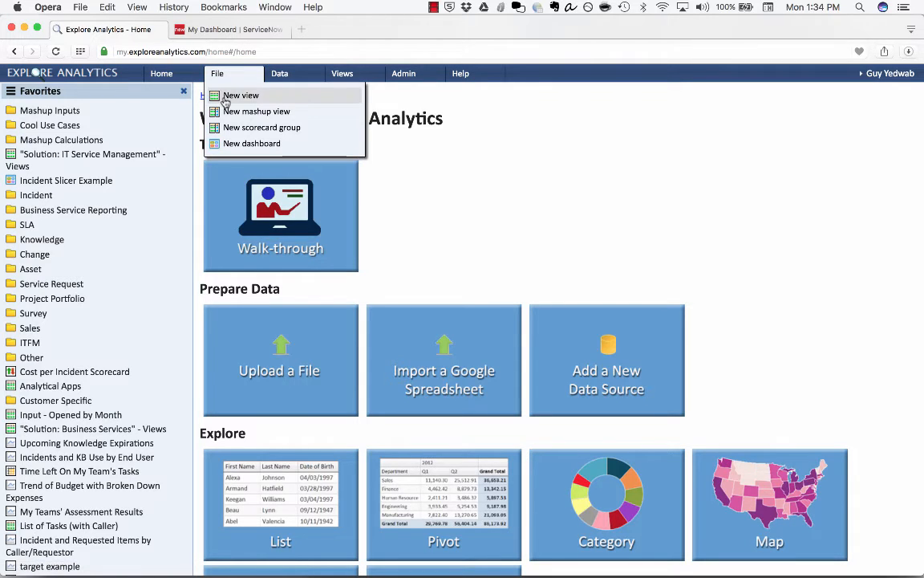
{"action": "left_click", "coordinate": [241, 95]}
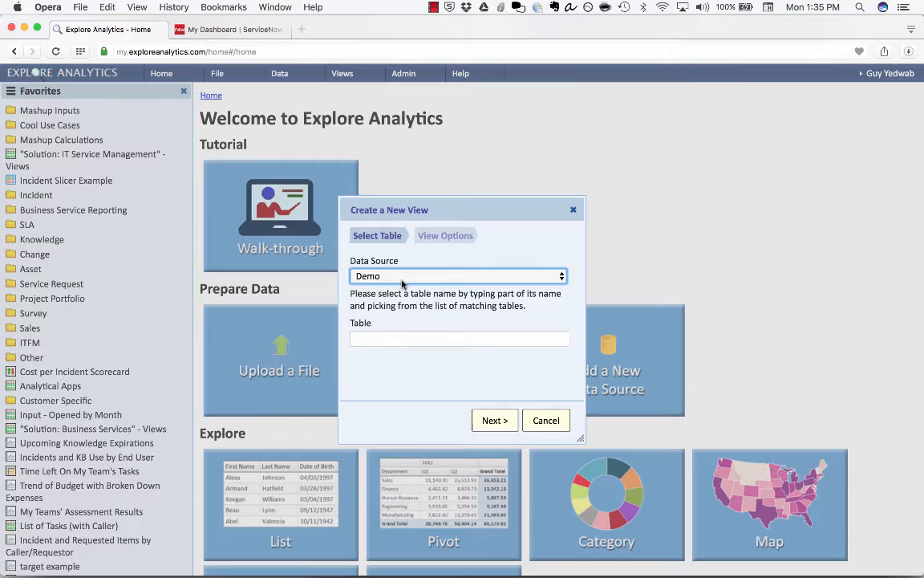
{"action": "left_click", "coordinate": [458, 275]}
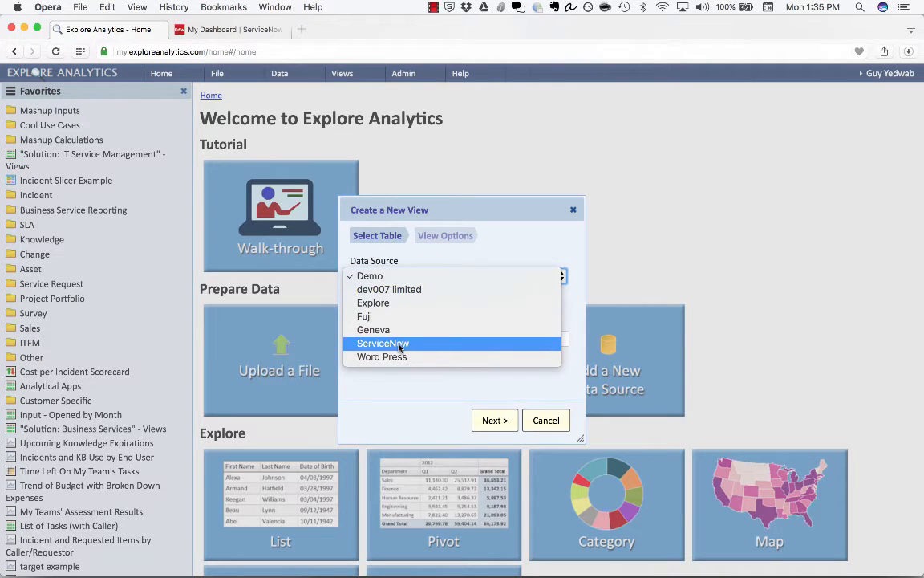
{"action": "left_click", "coordinate": [382, 343]}
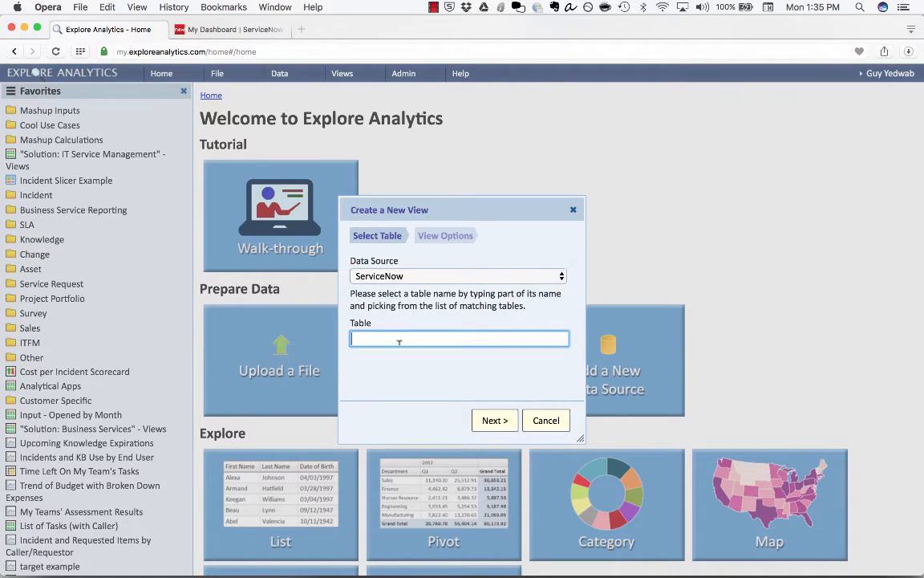
{"action": "type", "text": "sp"}
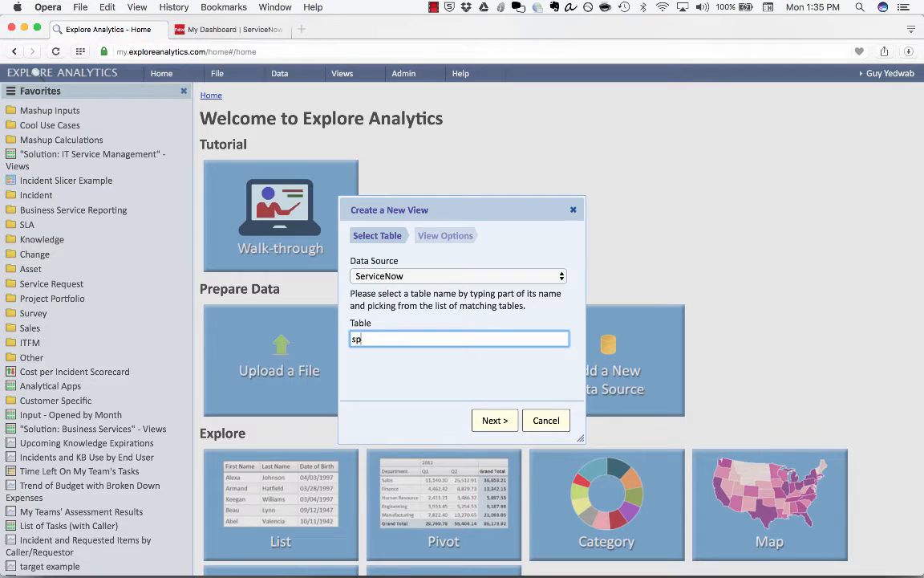
{"action": "type", "text": "story"}
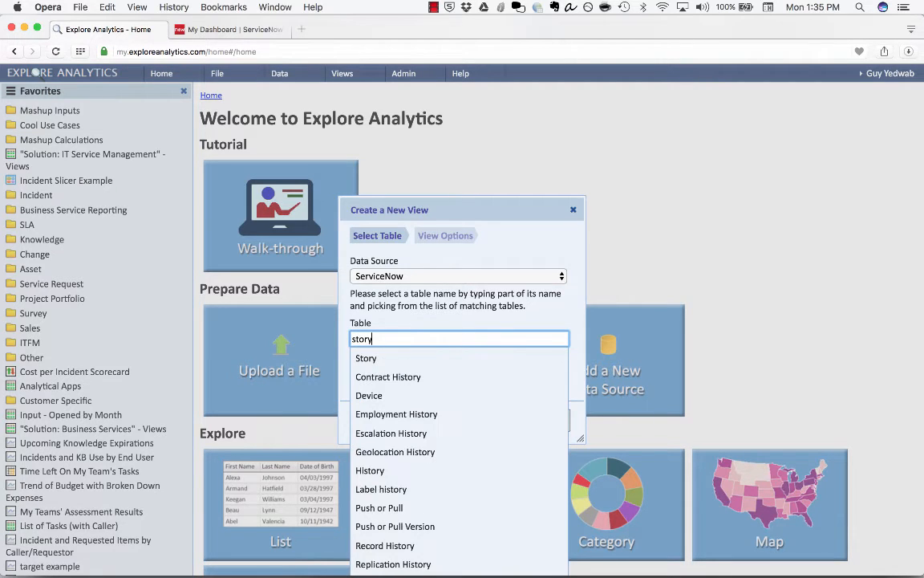
{"action": "left_click", "coordinate": [366, 358]}
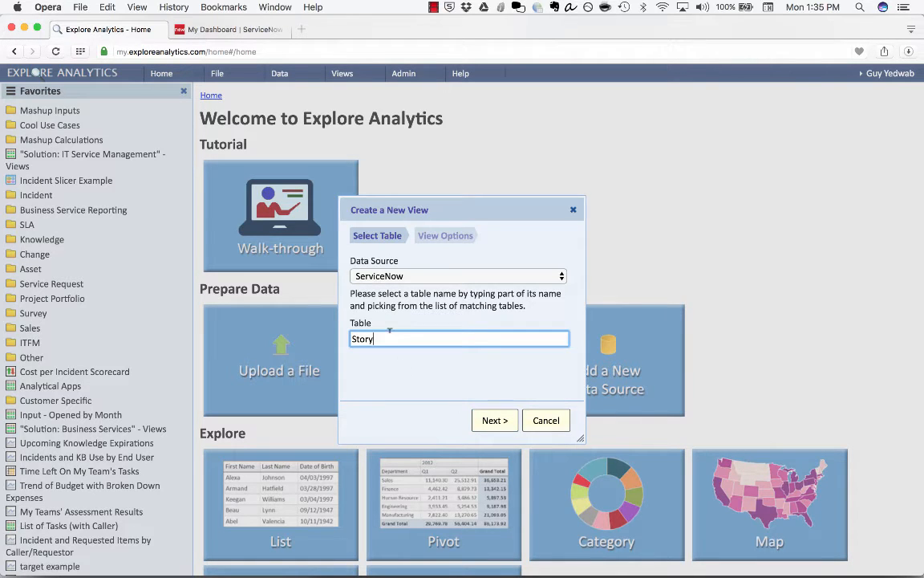
Name the view 'My Current breakdown of tasks', make it a Pivot and finish, showing count 228.
{"action": "left_click", "coordinate": [494, 420]}
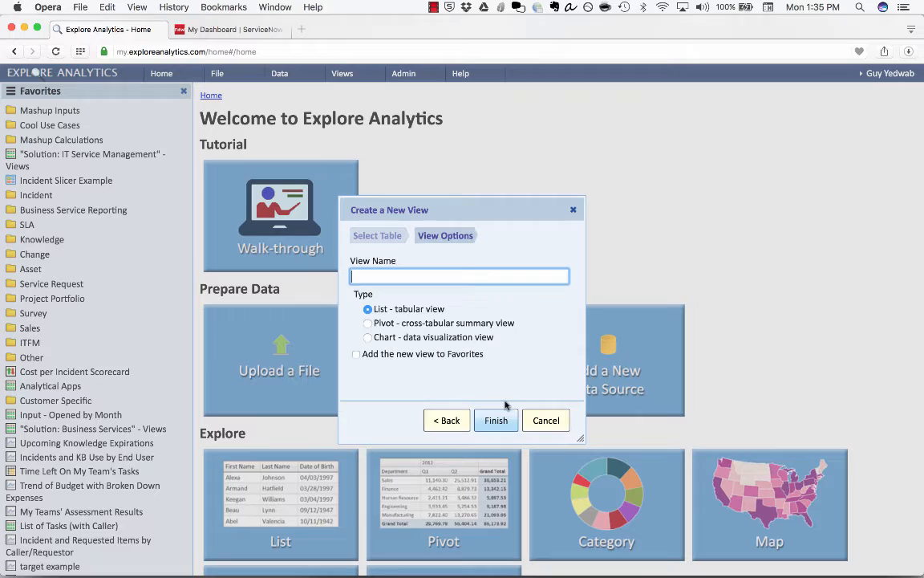
{"action": "type", "text": "T"}
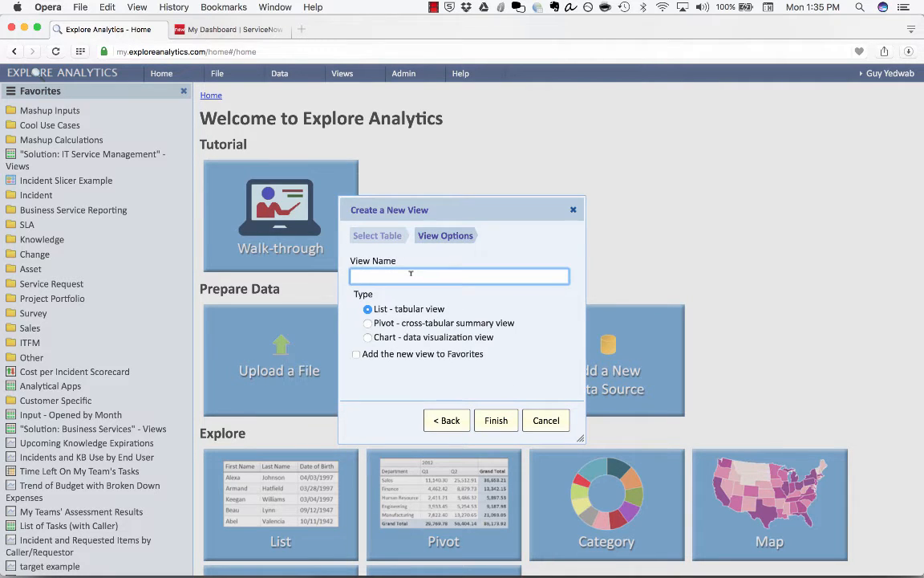
{"action": "type", "text": "My Current breakdown of"}
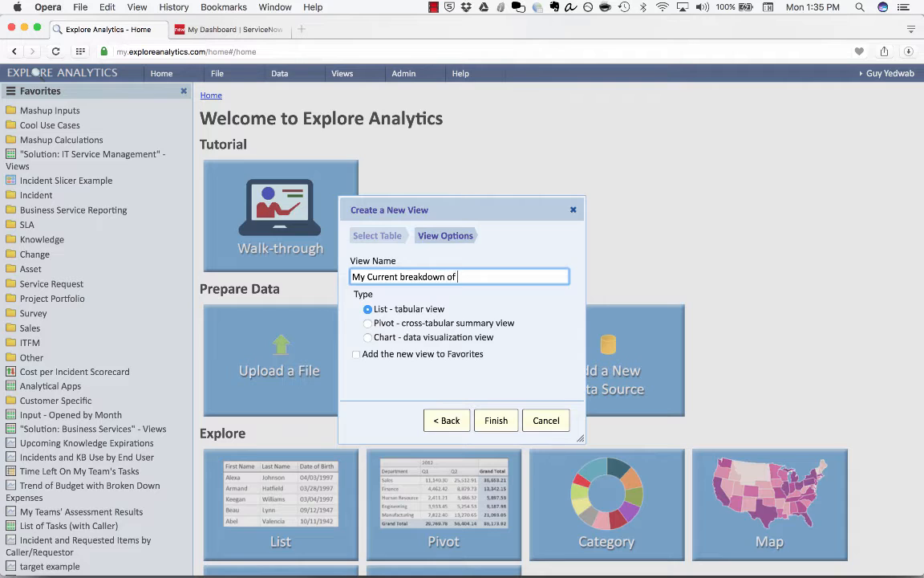
{"action": "type", "text": "tasks"}
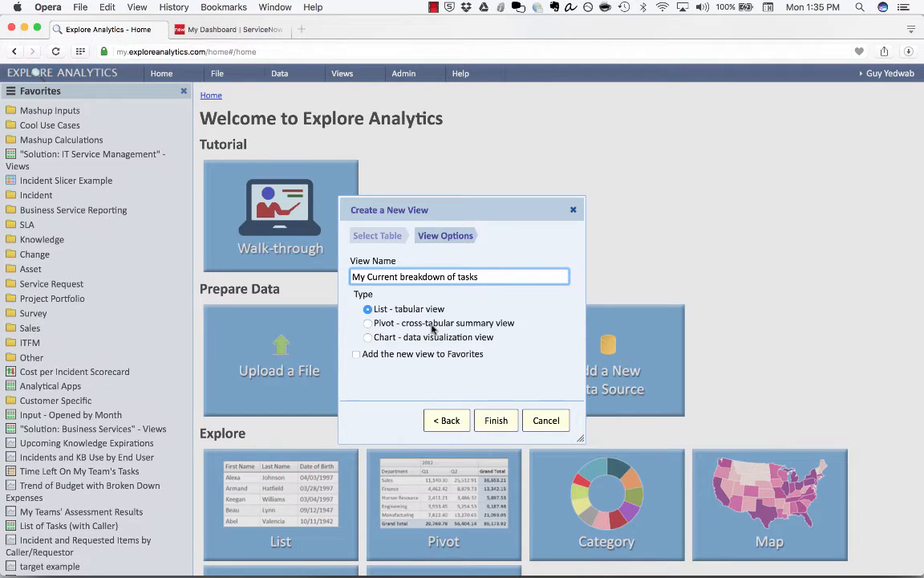
{"action": "left_click", "coordinate": [367, 323]}
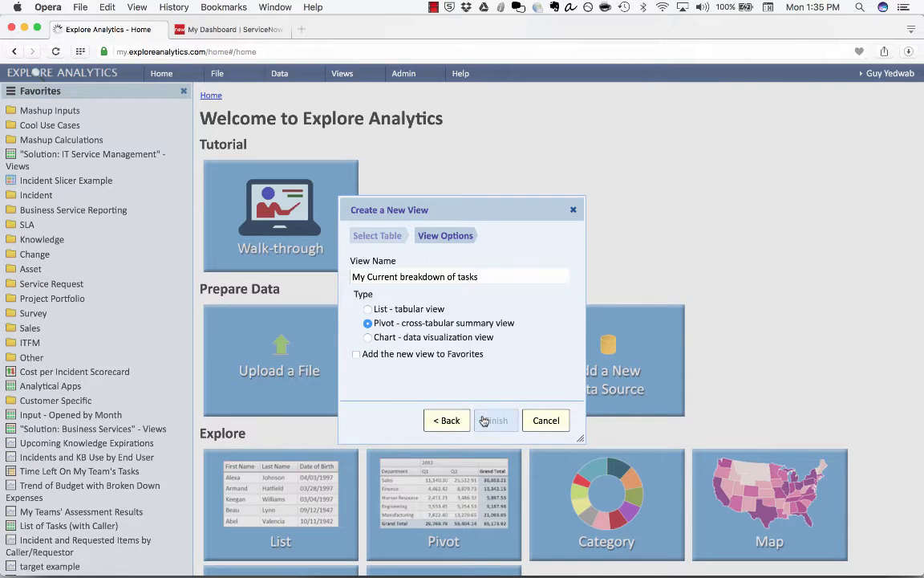
{"action": "left_click", "coordinate": [495, 420]}
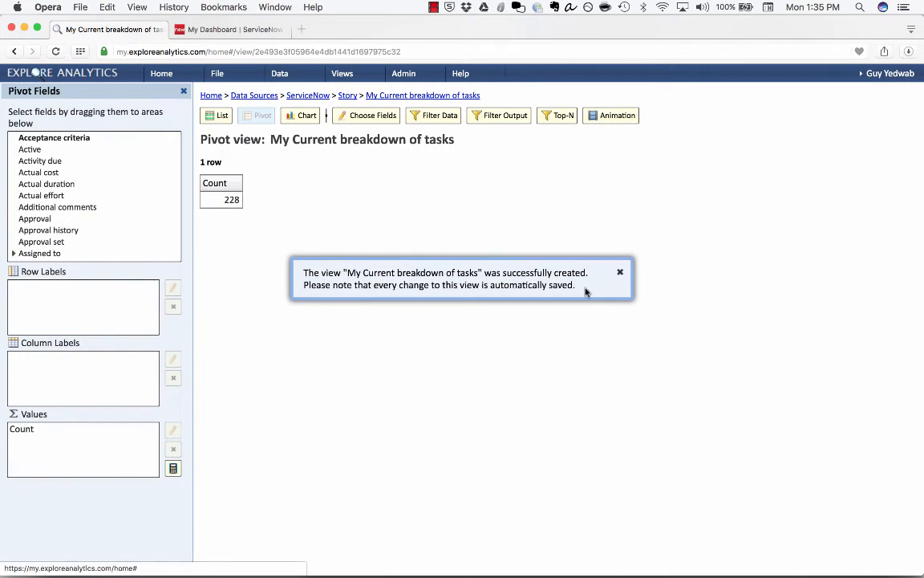
Dismiss the confirmation and add State to Row Labels, giving 24 state rows.
{"action": "left_click", "coordinate": [619, 272]}
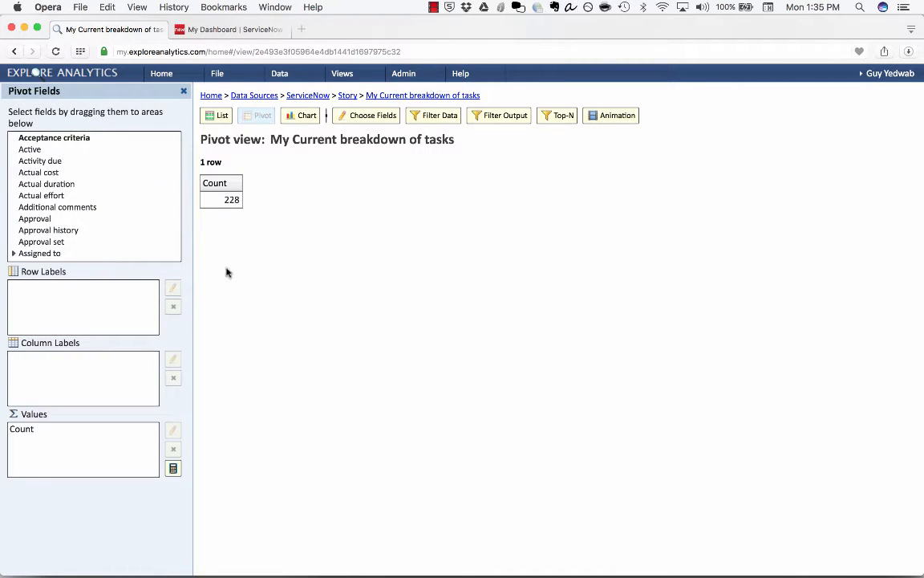
{"action": "mouse_move", "coordinate": [105, 194]}
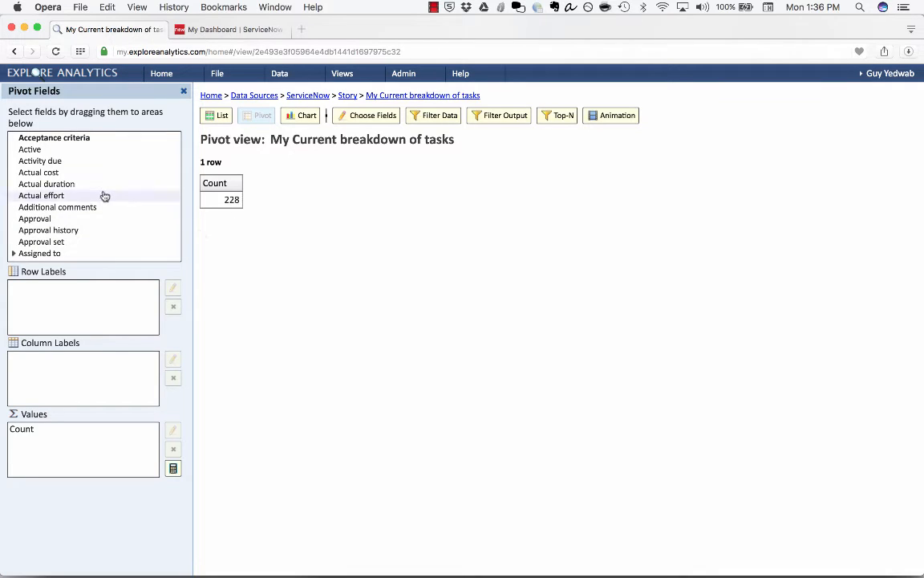
{"action": "scroll", "scroll_direction": "down", "scroll_amount": 3}
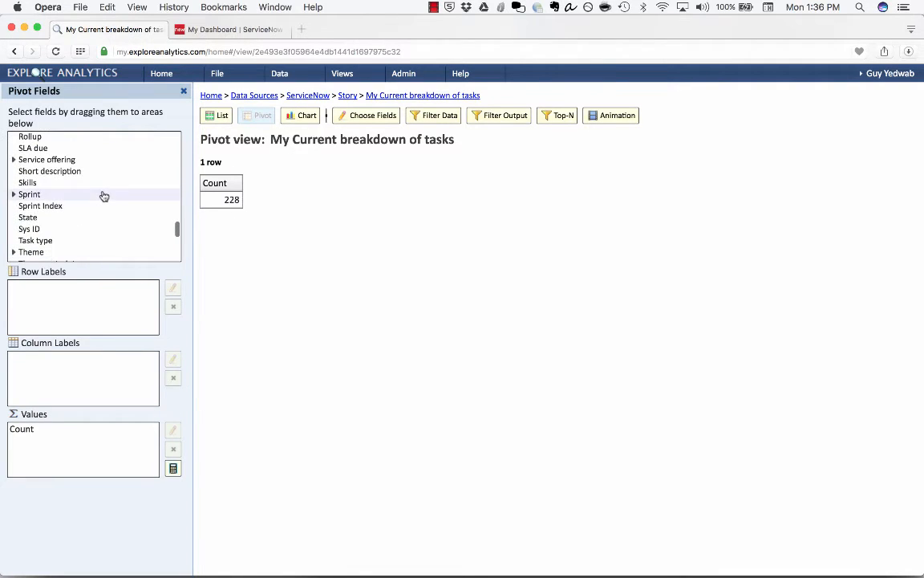
{"action": "left_click_drag", "start_coordinate": [28, 216], "coordinate": [82, 301]}
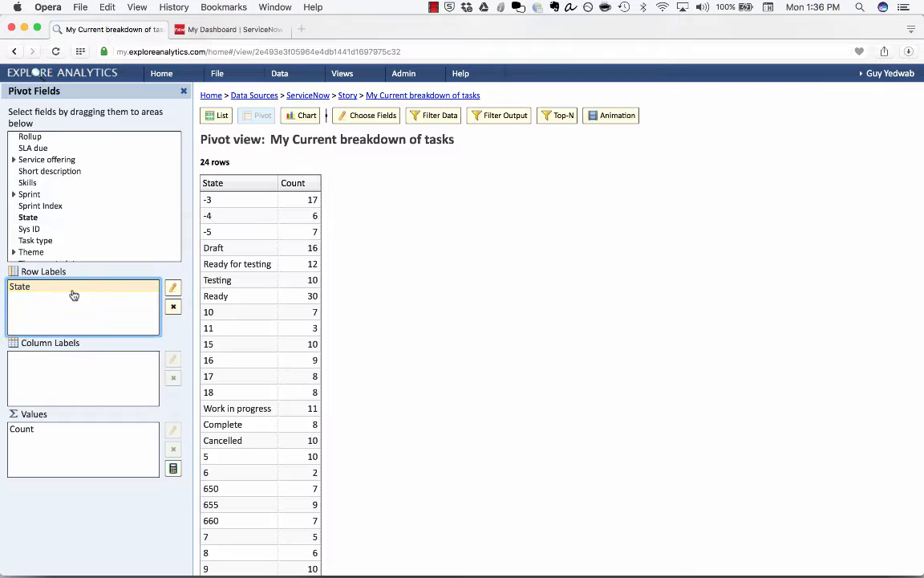
{"action": "mouse_move", "coordinate": [257, 293]}
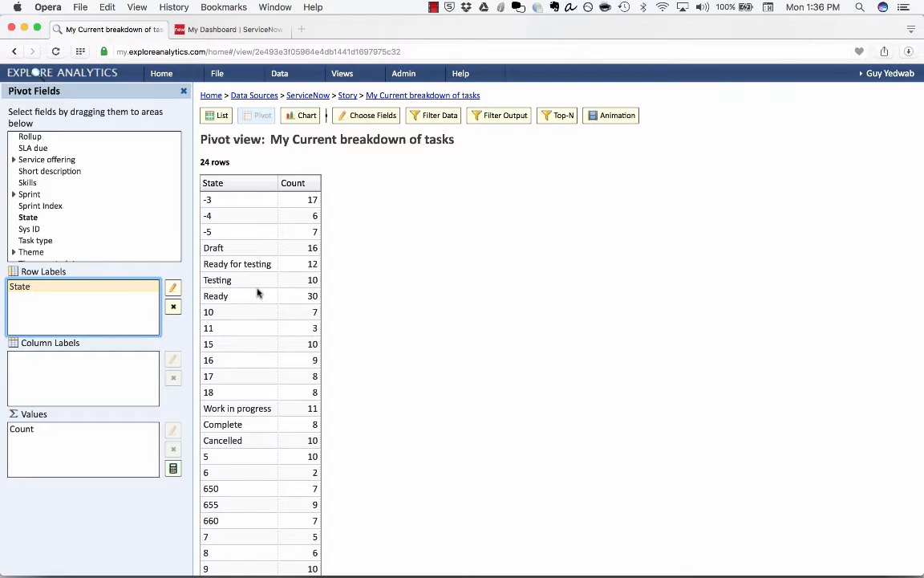
{"action": "mouse_move", "coordinate": [422, 131]}
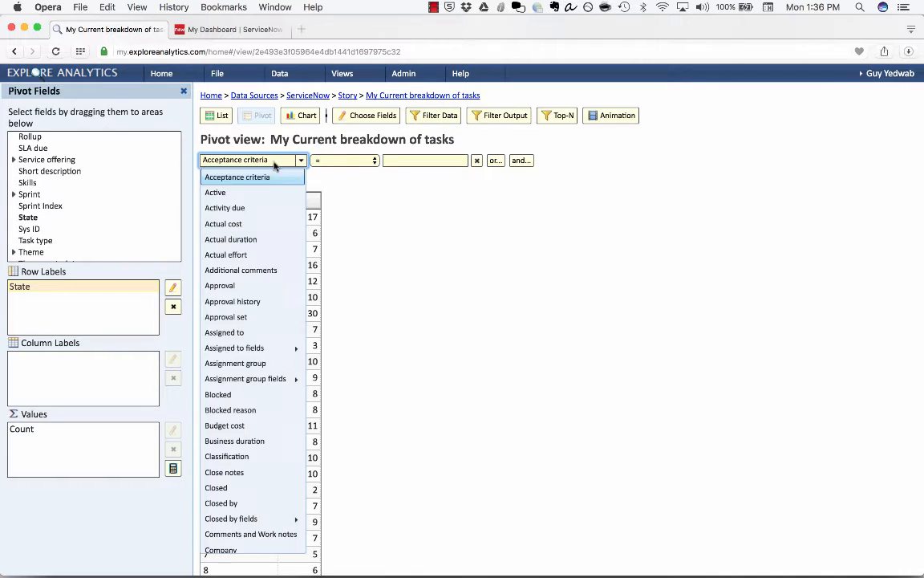
Apply a State 'in' filter keeping Draft through Cancelled, leaving 7 rows totalling 97.
{"action": "scroll", "scroll_direction": "down", "scroll_amount": 3}
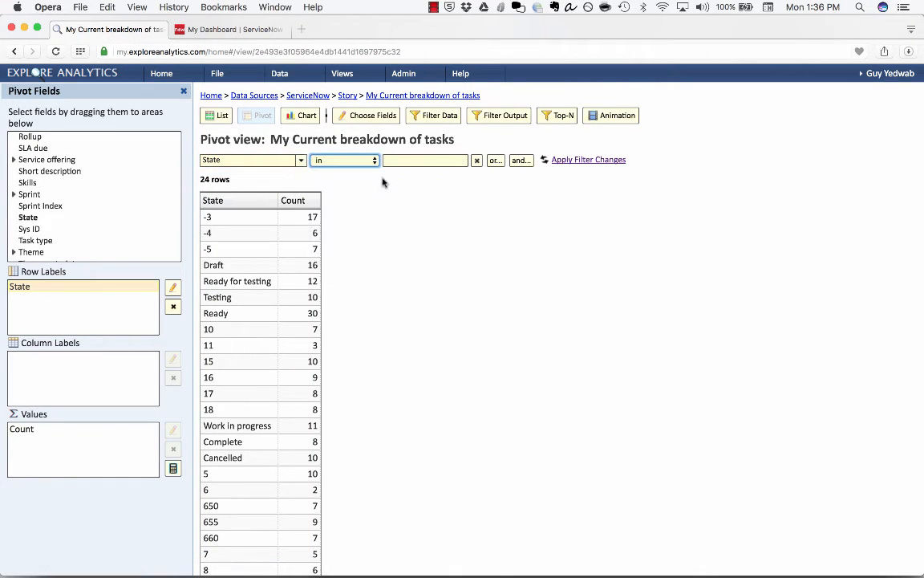
{"action": "left_click", "coordinate": [426, 160]}
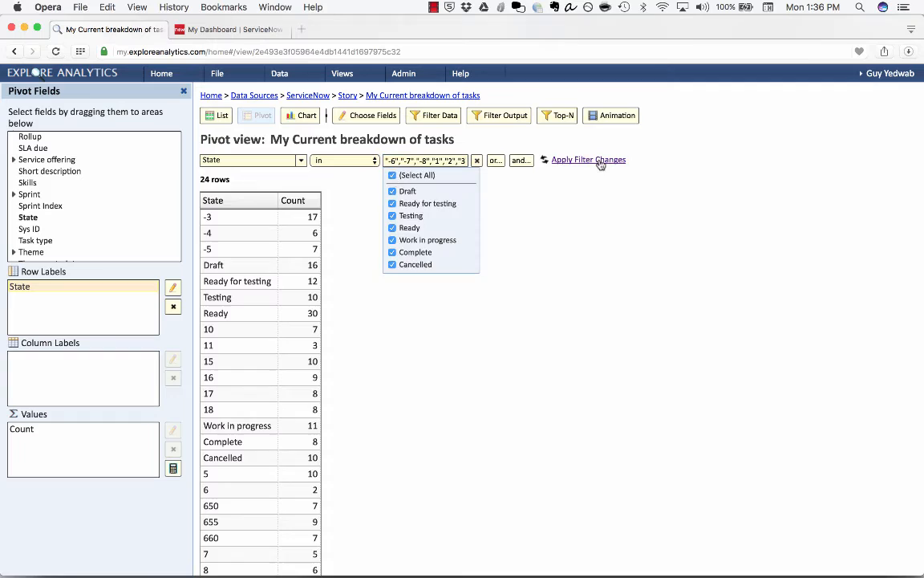
{"action": "left_click", "coordinate": [588, 158]}
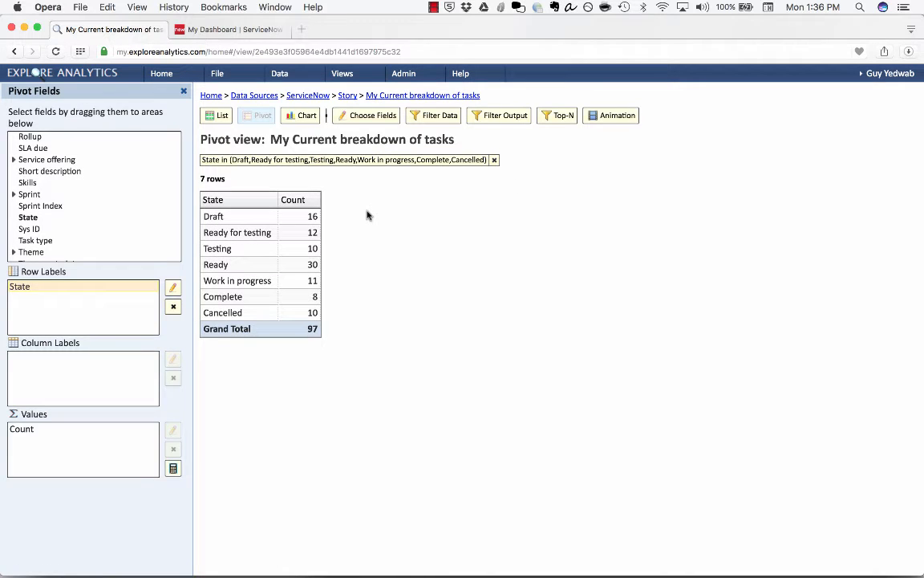
{"action": "mouse_move", "coordinate": [289, 225]}
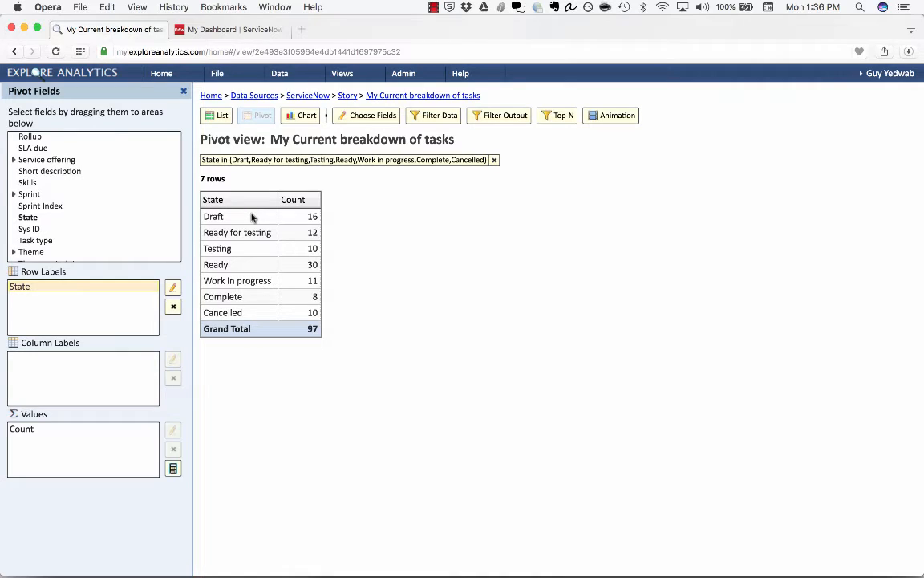
Add Release to Row Labels above State for per-release subtotals.
{"action": "scroll", "scroll_direction": "down", "scroll_amount": 3}
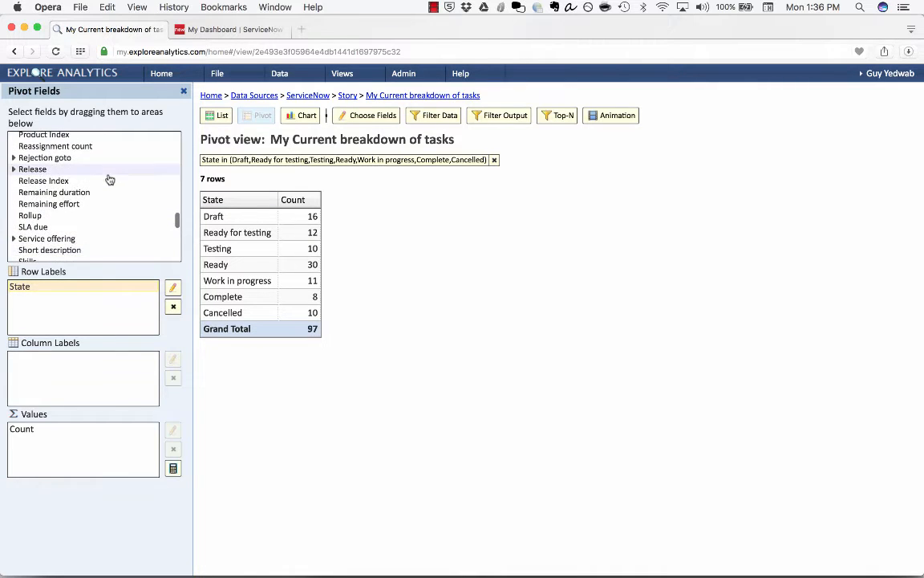
{"action": "left_click_drag", "start_coordinate": [32, 168], "coordinate": [83, 289]}
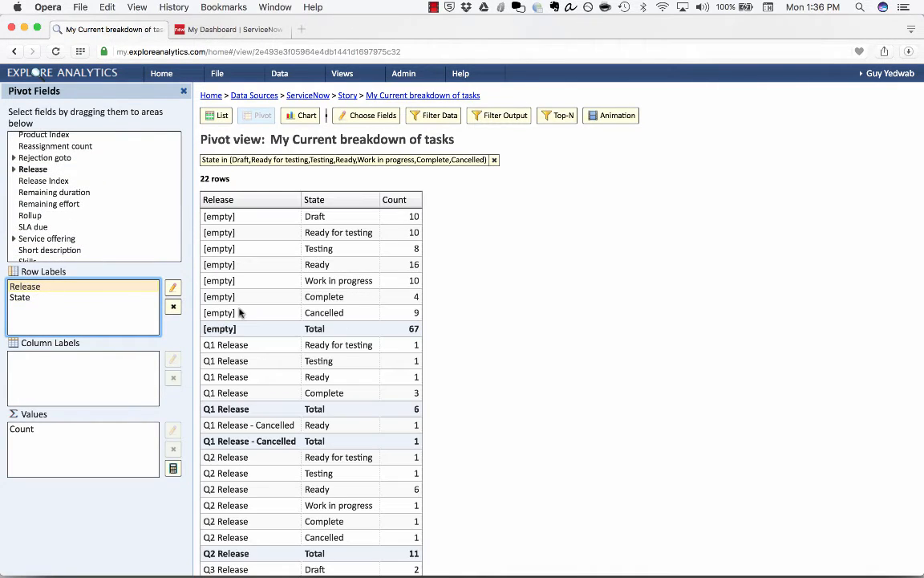
{"action": "scroll", "scroll_direction": "down", "scroll_amount": 3}
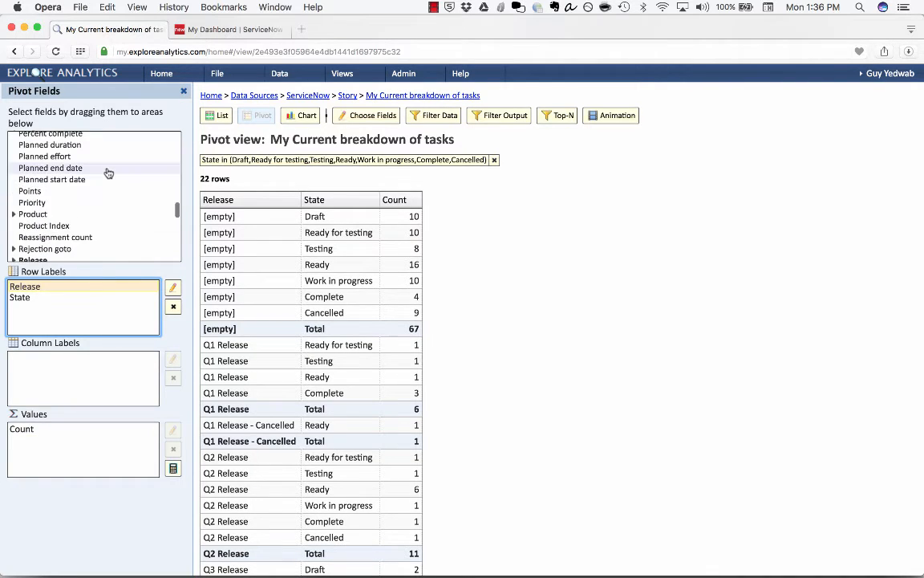
{"action": "mouse_move", "coordinate": [104, 195]}
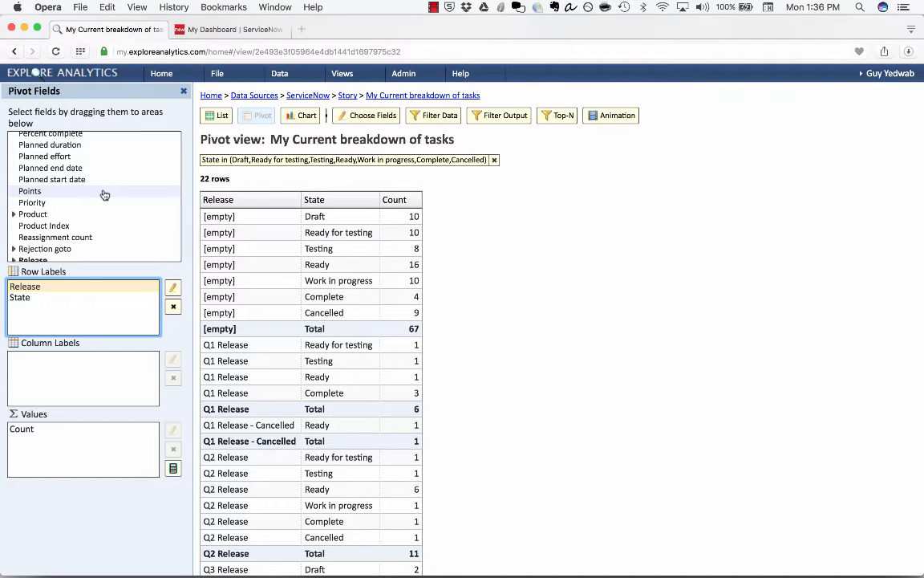
Make Sum of Points the only value measure and relabel it 'Points'.
{"action": "left_click_drag", "start_coordinate": [29, 191], "coordinate": [63, 415]}
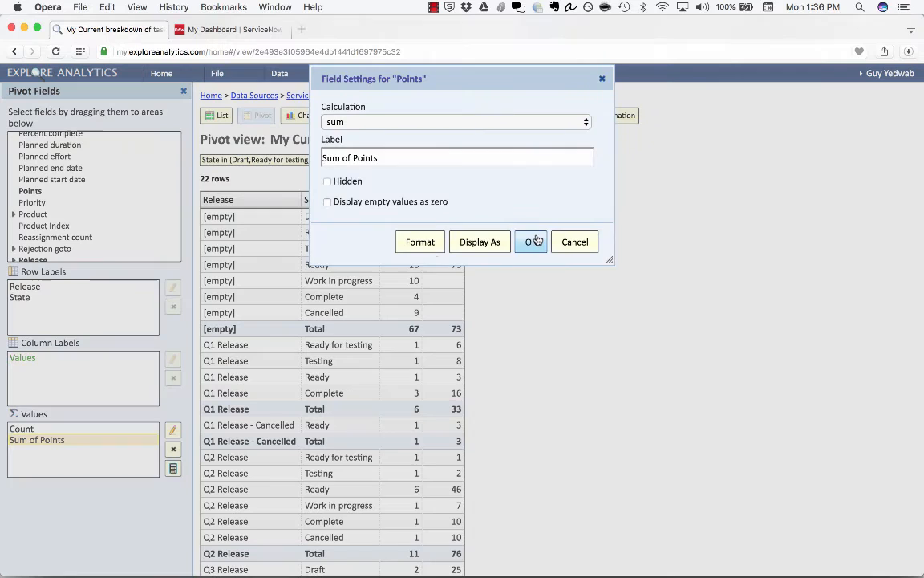
{"action": "left_click", "coordinate": [531, 241]}
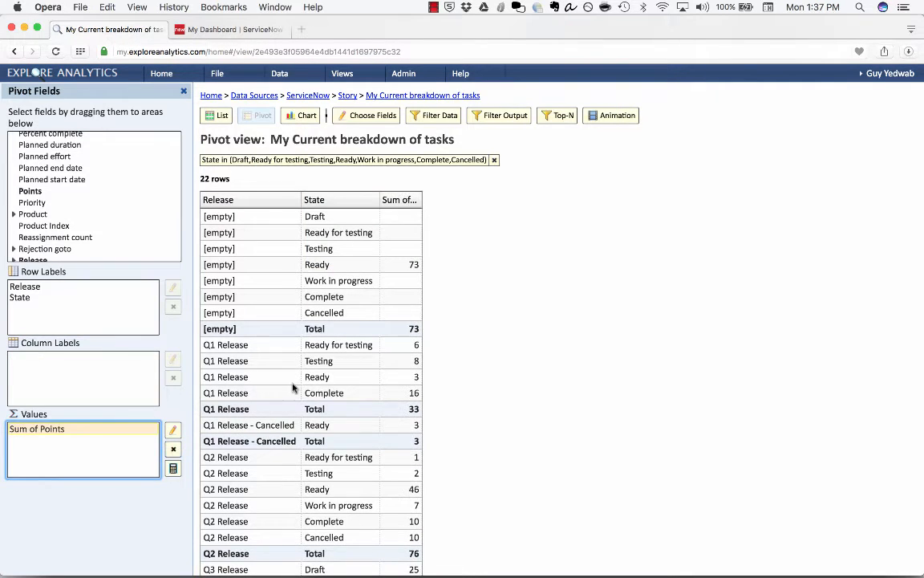
{"action": "left_click", "coordinate": [173, 430]}
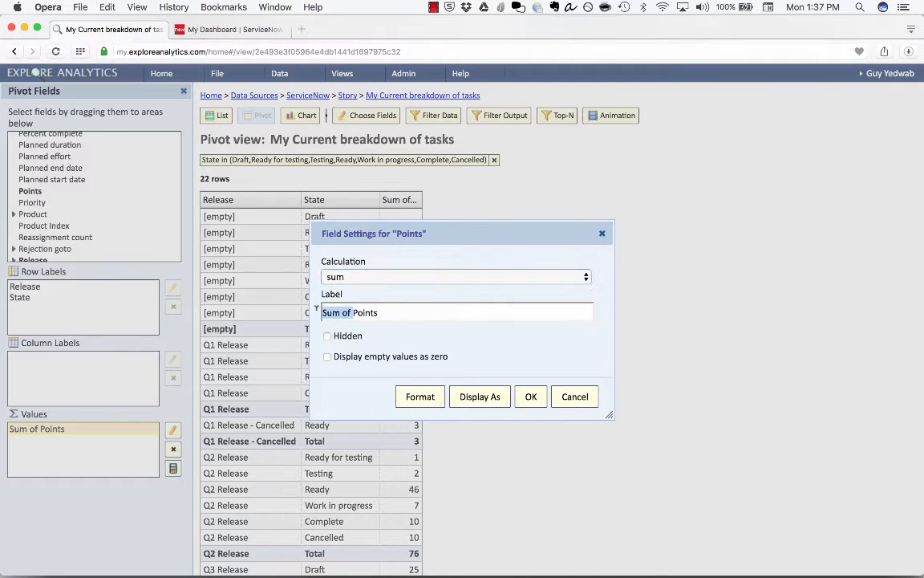
{"action": "left_click", "coordinate": [530, 396]}
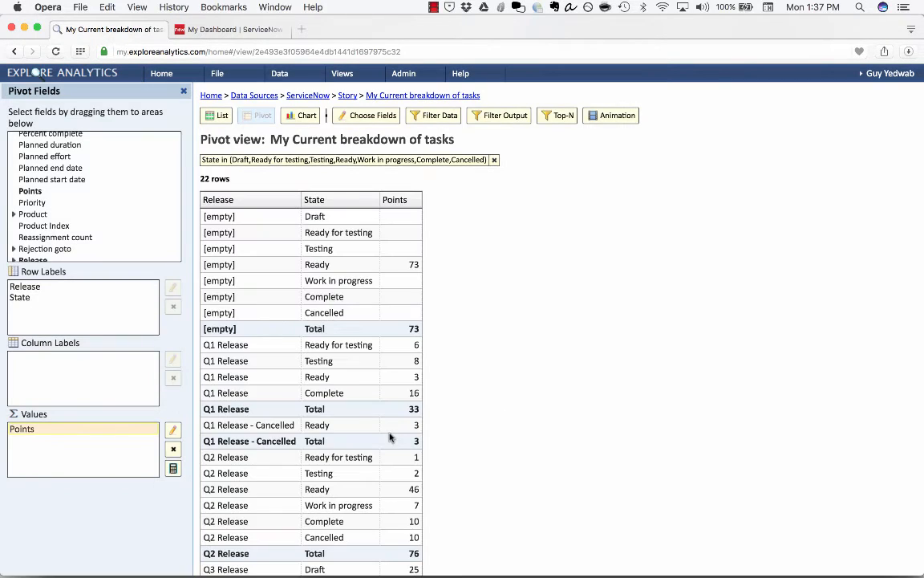
{"action": "mouse_move", "coordinate": [423, 291]}
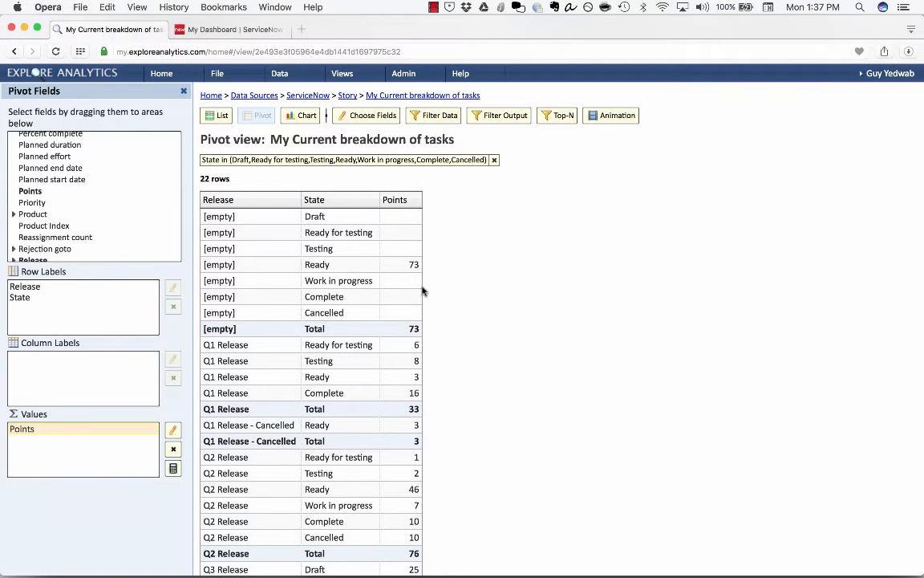
{"action": "mouse_move", "coordinate": [409, 379]}
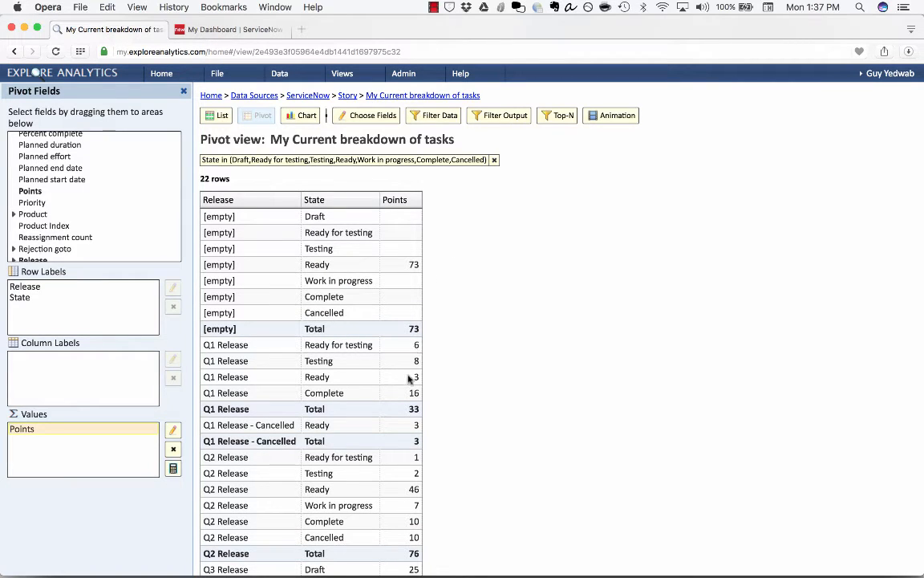
Exclude rows with an empty Release, leaving 15 rows totalling 195 points.
{"action": "scroll", "scroll_direction": "down", "scroll_amount": 3}
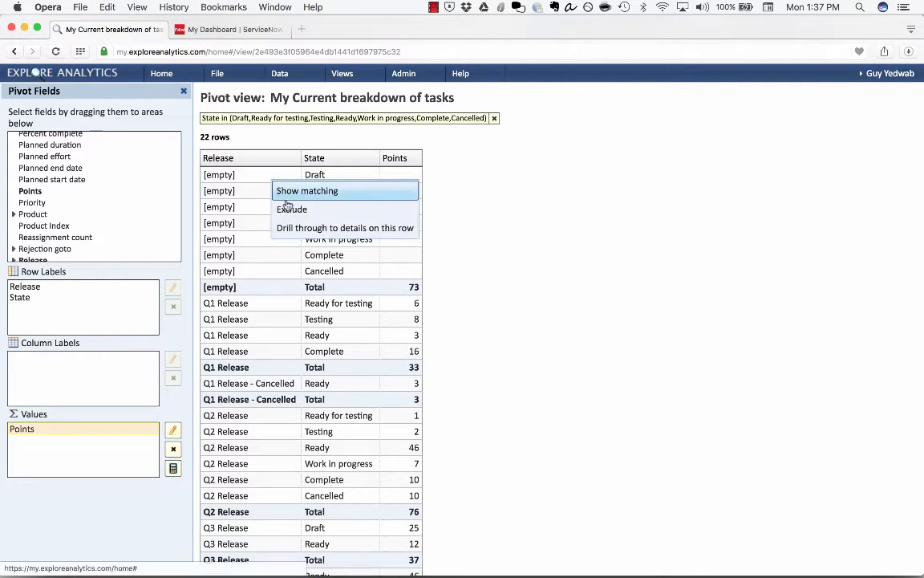
{"action": "mouse_move", "coordinate": [291, 208]}
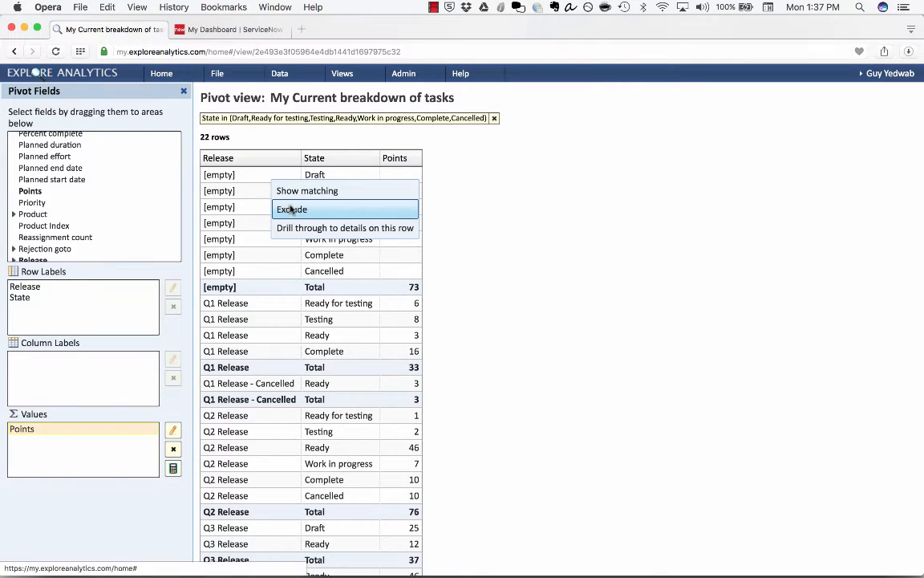
{"action": "left_click", "coordinate": [291, 208]}
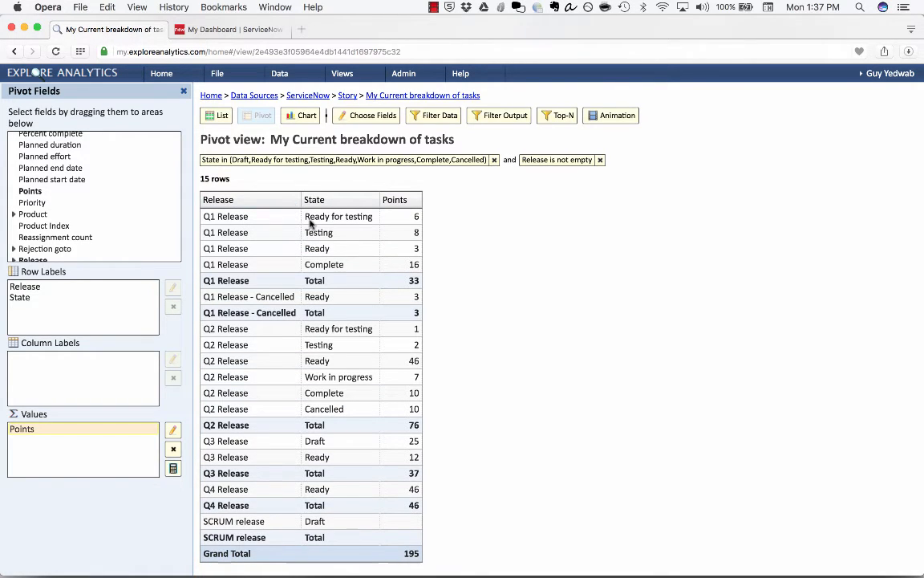
{"action": "mouse_move", "coordinate": [401, 180]}
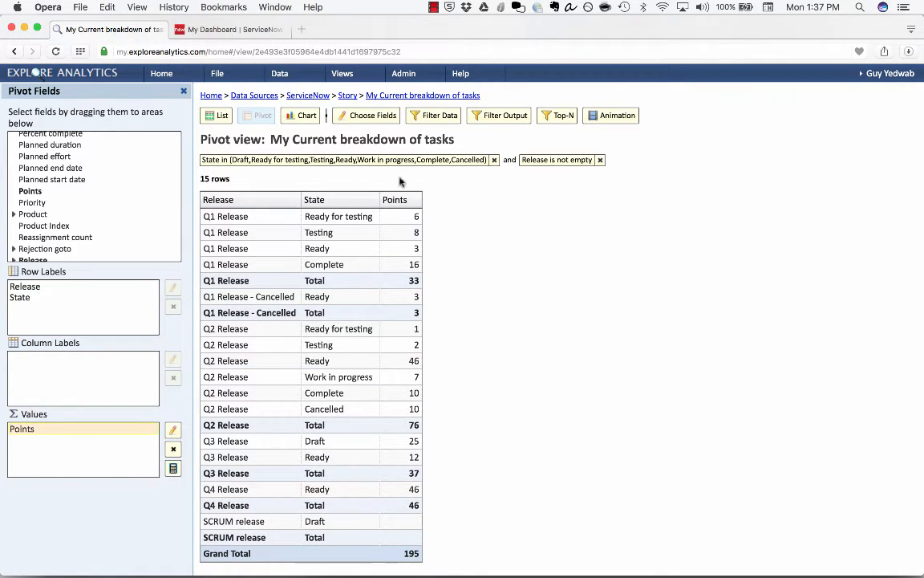
{"action": "mouse_move", "coordinate": [333, 371]}
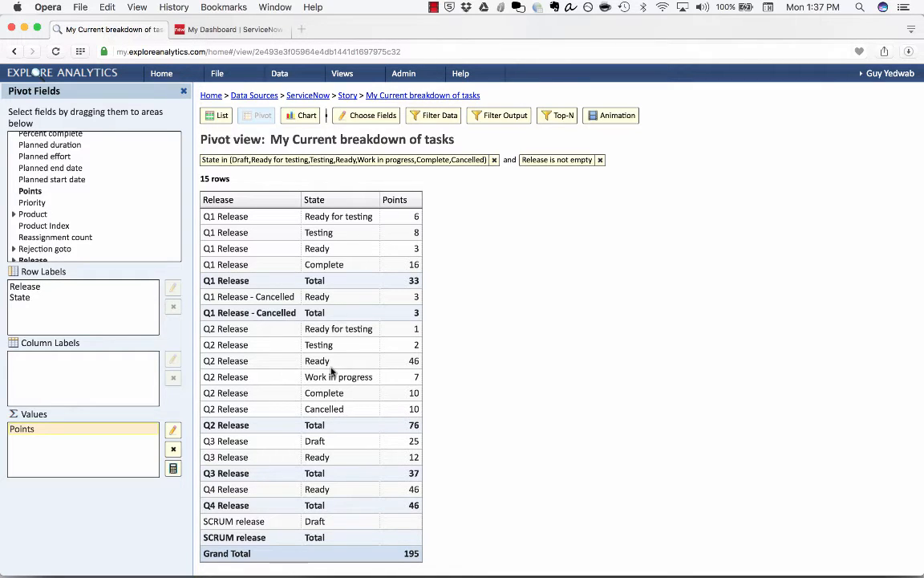
{"action": "mouse_move", "coordinate": [253, 231]}
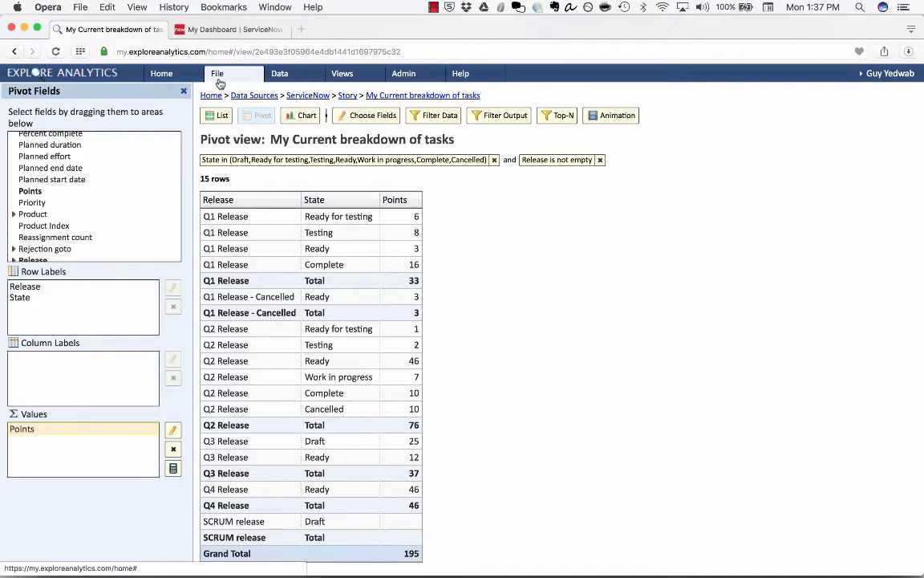
Start Track Trend for the view, keeping the suggested trend table name.
{"action": "left_click", "coordinate": [217, 73]}
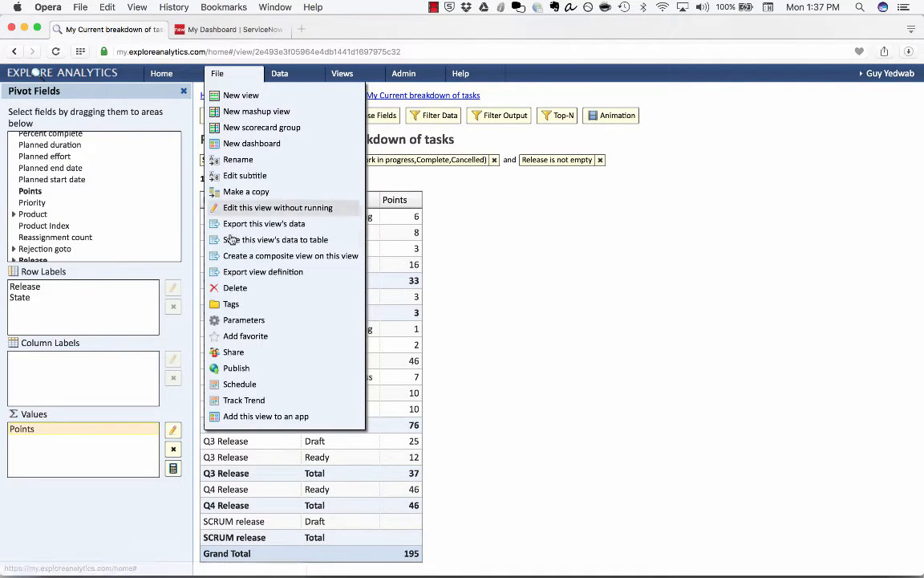
{"action": "left_click", "coordinate": [243, 399]}
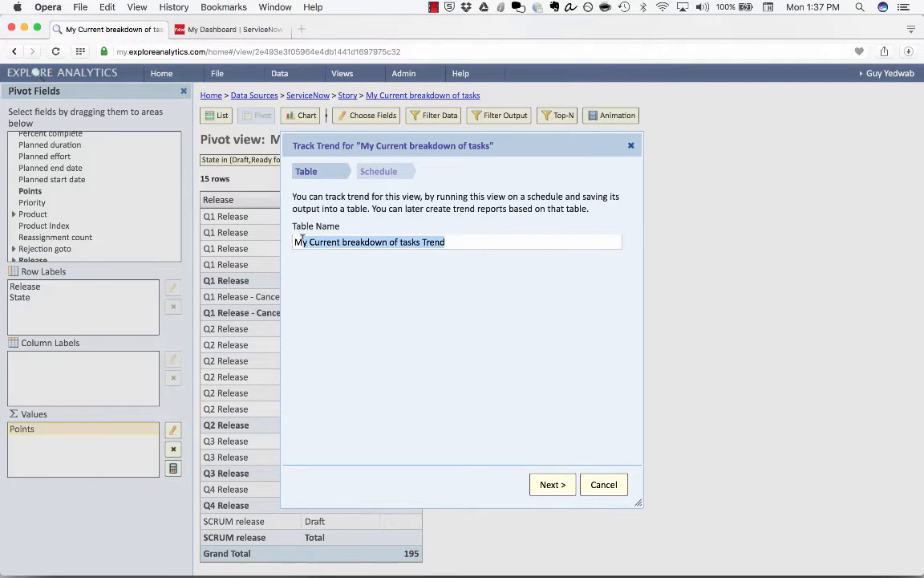
{"action": "left_click", "coordinate": [457, 241]}
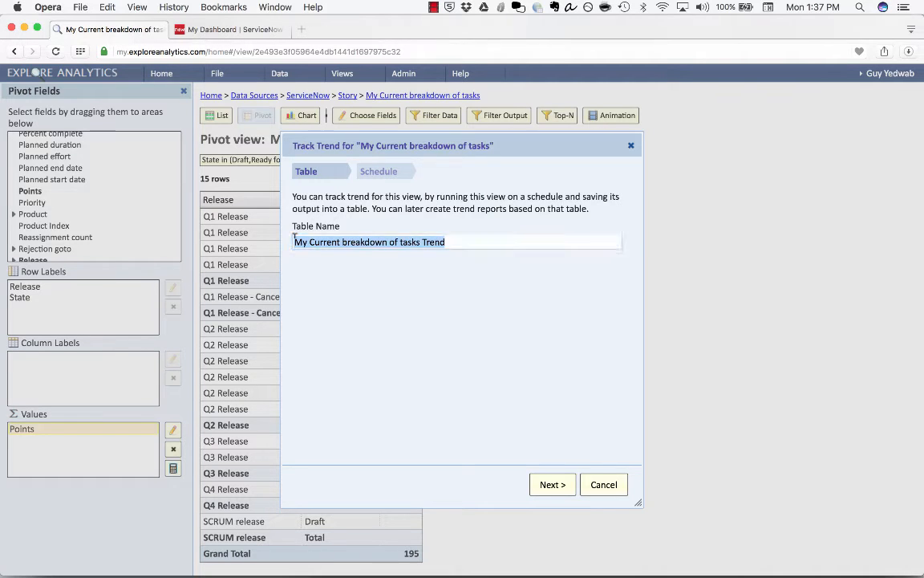
{"action": "left_click", "coordinate": [457, 241]}
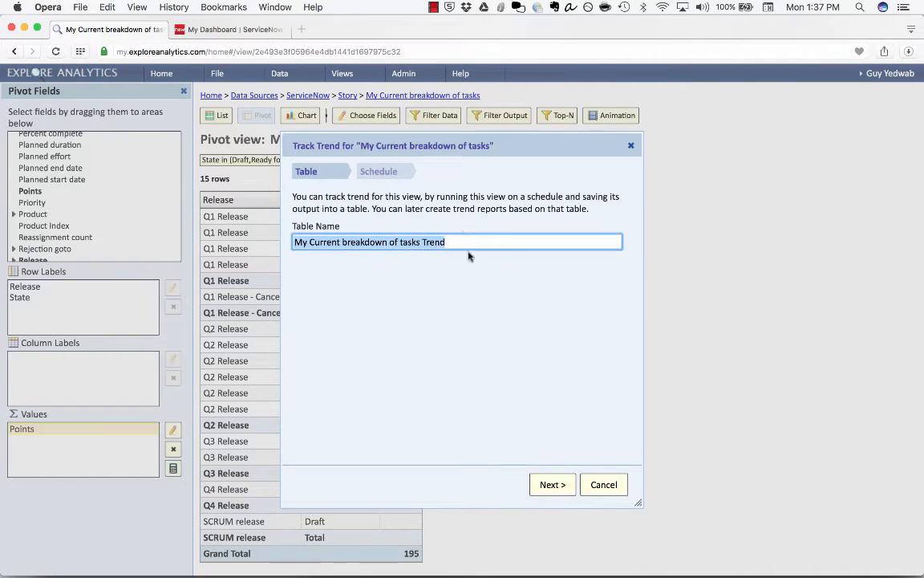
{"action": "left_click", "coordinate": [551, 484]}
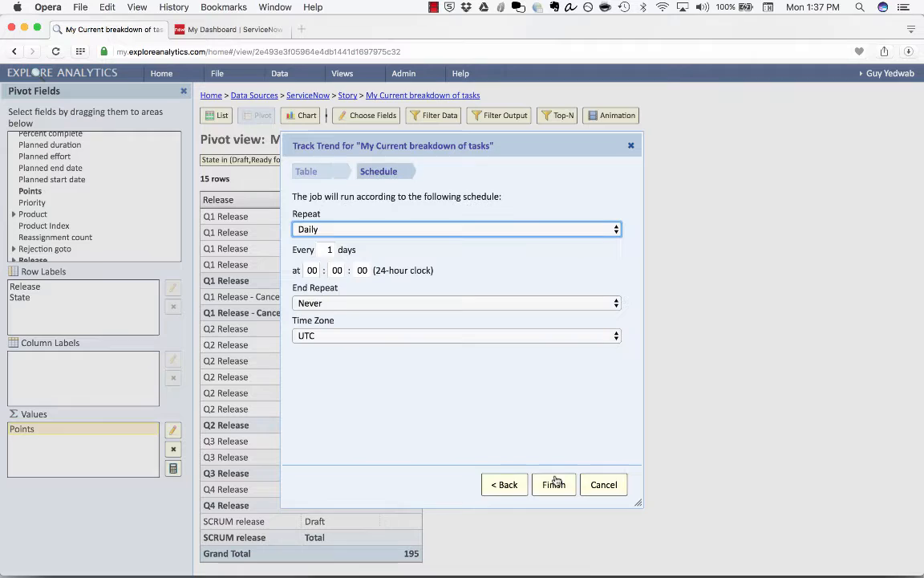
Schedule the trend job weekly on Monday through Friday at midnight UTC and finish.
{"action": "left_click", "coordinate": [456, 228]}
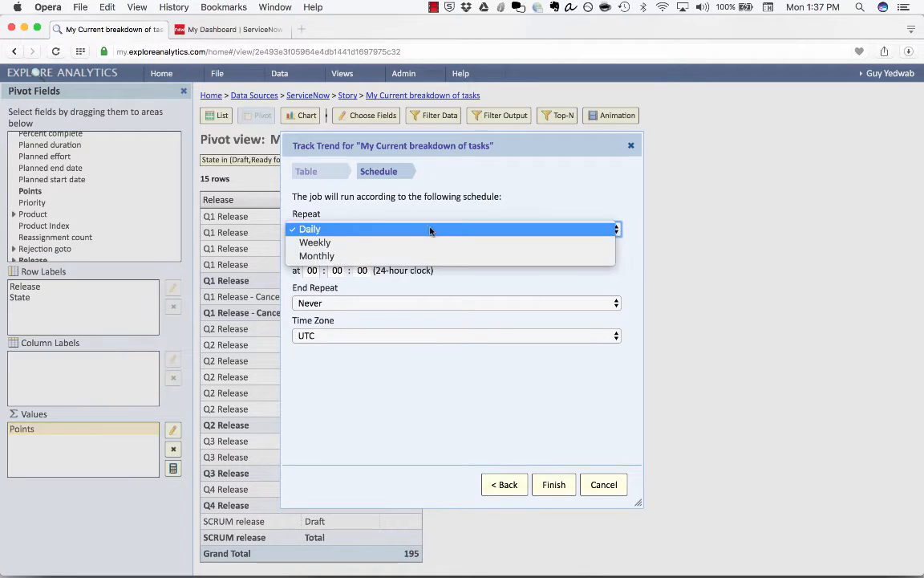
{"action": "left_click", "coordinate": [315, 242]}
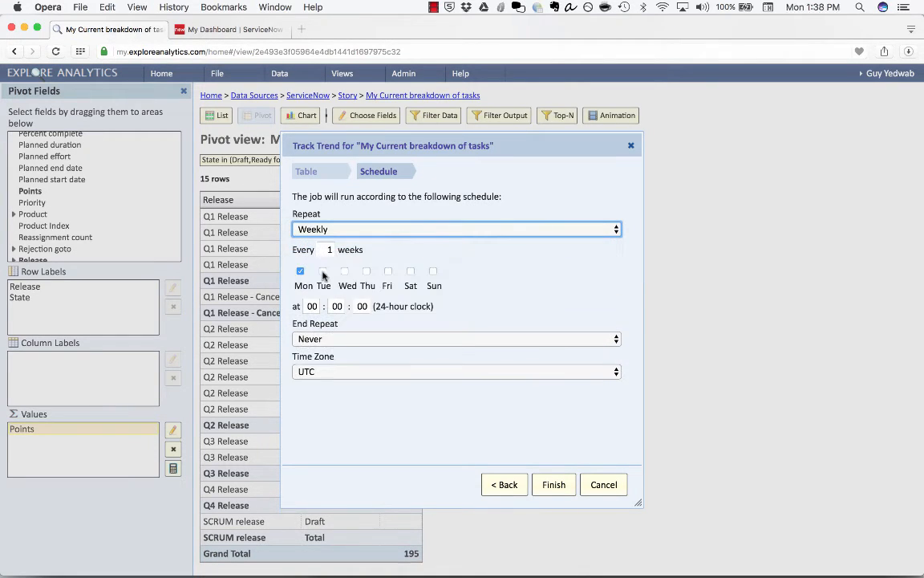
{"action": "left_click", "coordinate": [366, 270]}
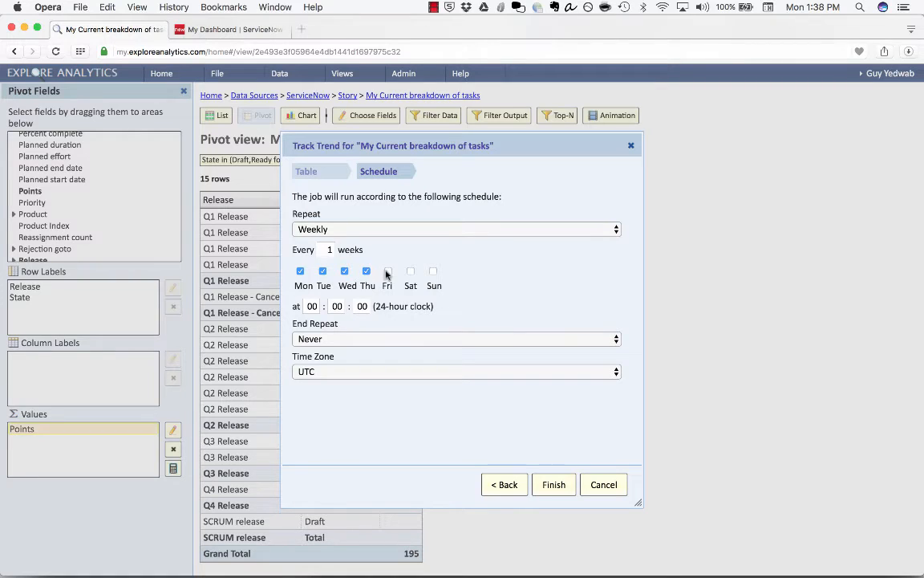
{"action": "left_click", "coordinate": [387, 270]}
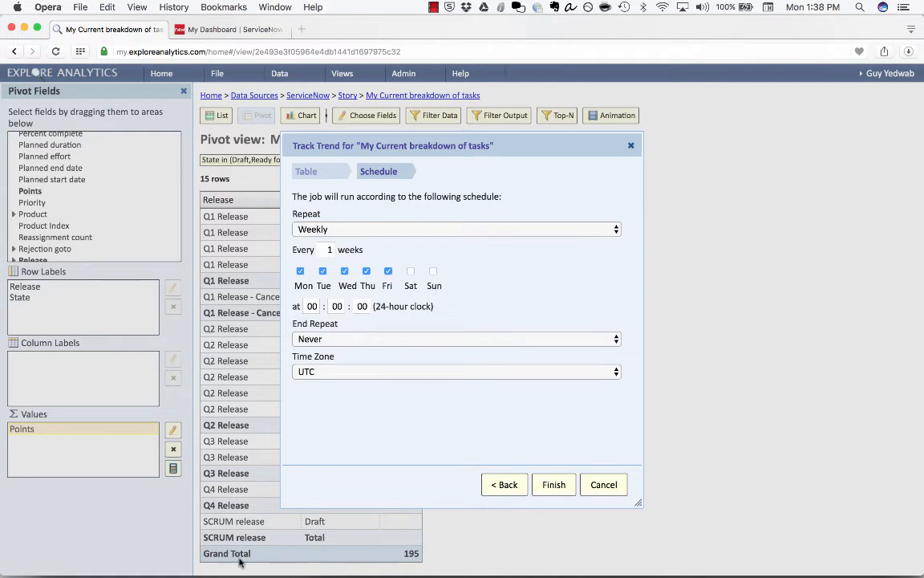
{"action": "mouse_move", "coordinate": [258, 433]}
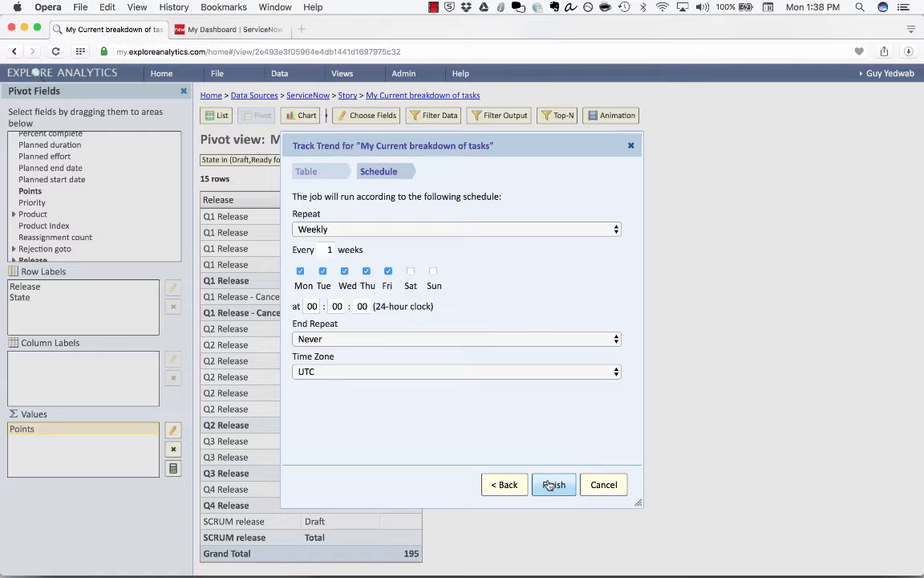
{"action": "left_click", "coordinate": [553, 484]}
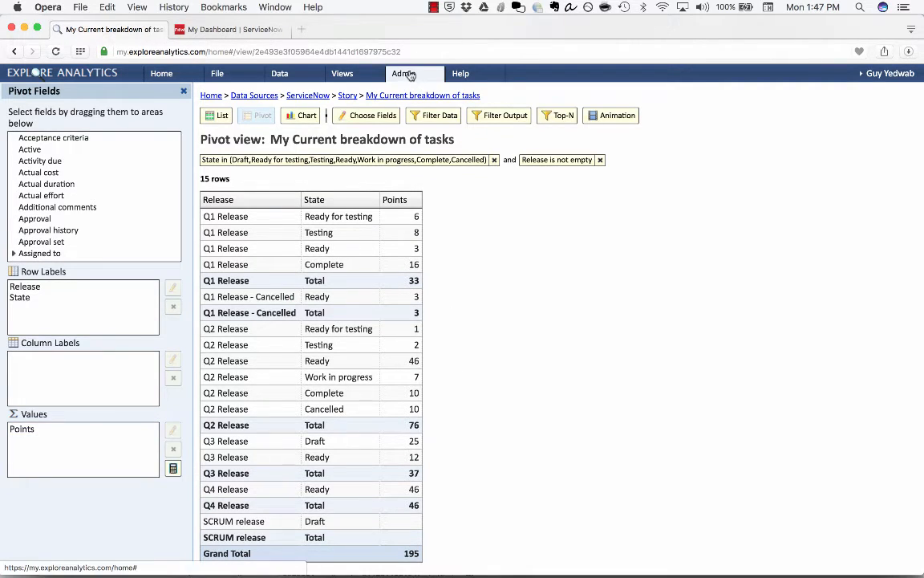
Glance at the Admin menu's Track trend jobs, then bring up the File menu's view actions.
{"action": "left_click", "coordinate": [405, 73]}
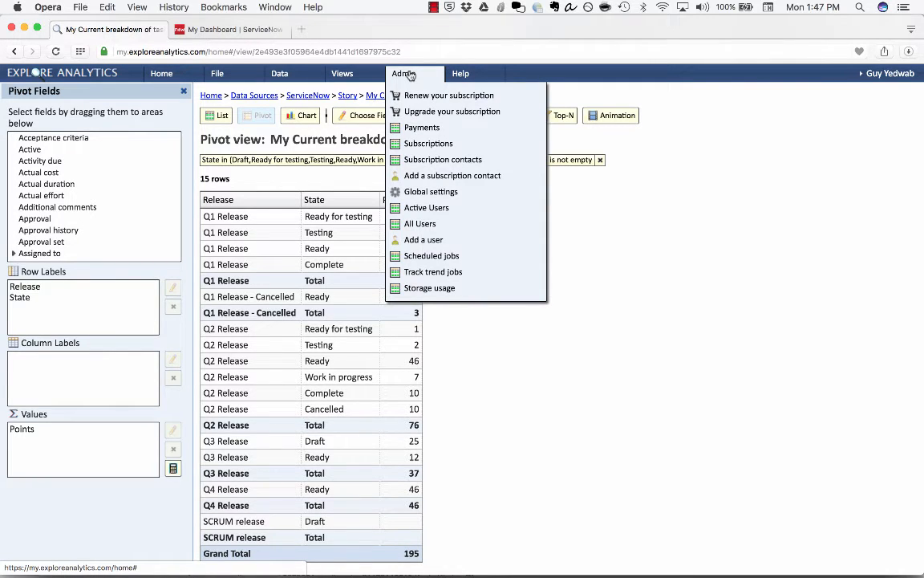
{"action": "left_click", "coordinate": [216, 73]}
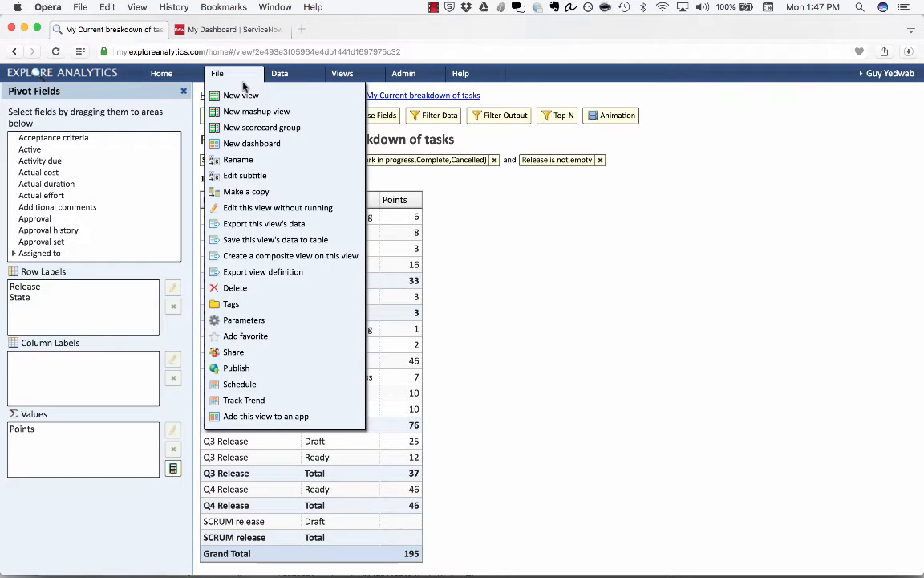
{"action": "mouse_move", "coordinate": [241, 95]}
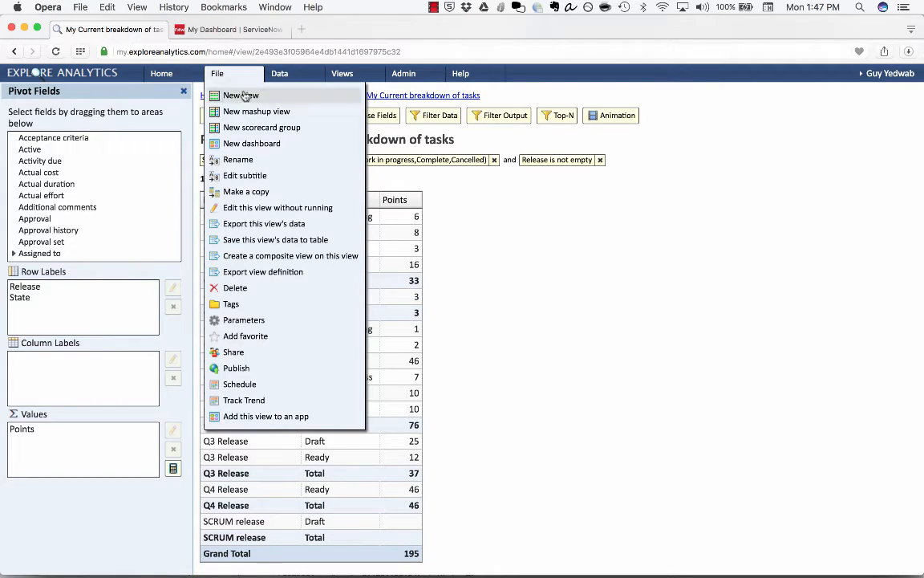
Start a new view sourced from the 'My Current breakdown of tasks Trend' table.
{"action": "left_click", "coordinate": [241, 94]}
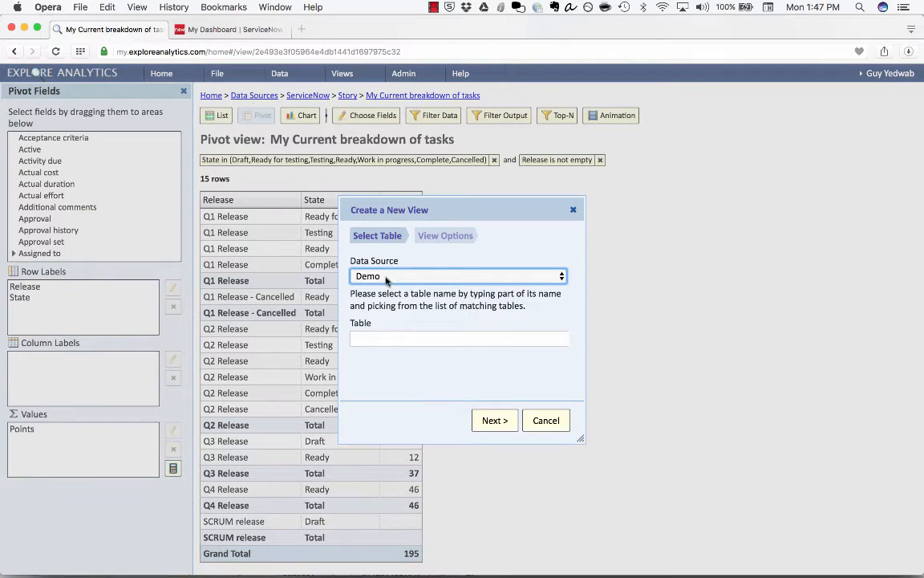
{"action": "left_click", "coordinate": [457, 275]}
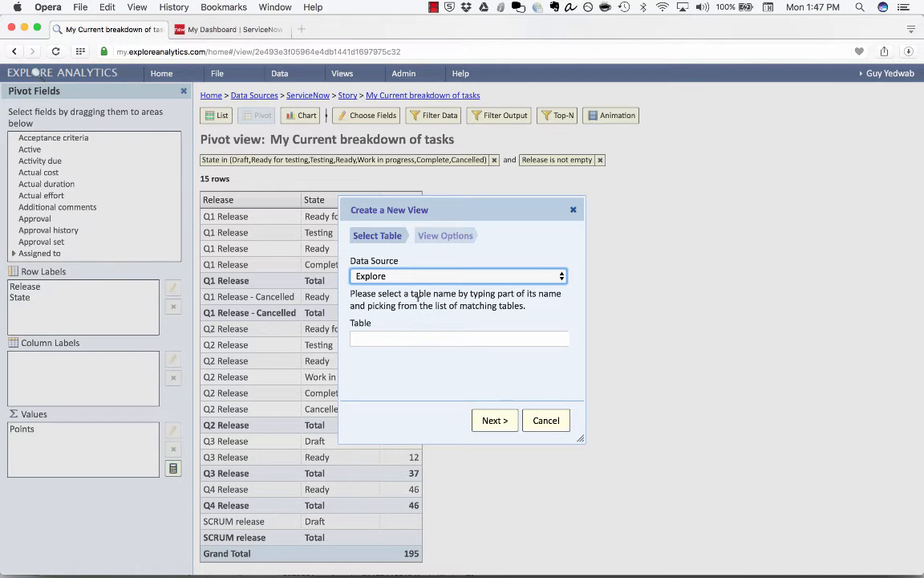
{"action": "left_click", "coordinate": [459, 338]}
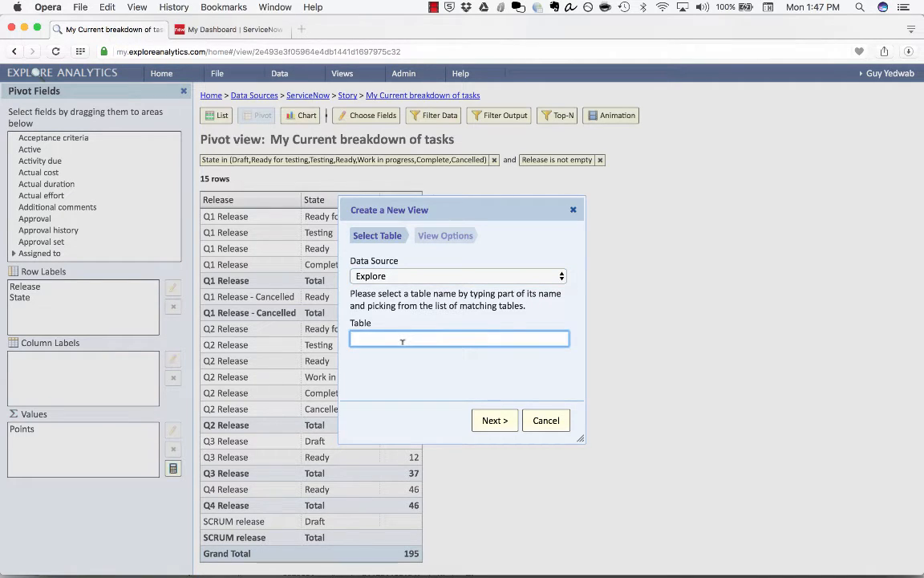
{"action": "type", "text": "my cu"}
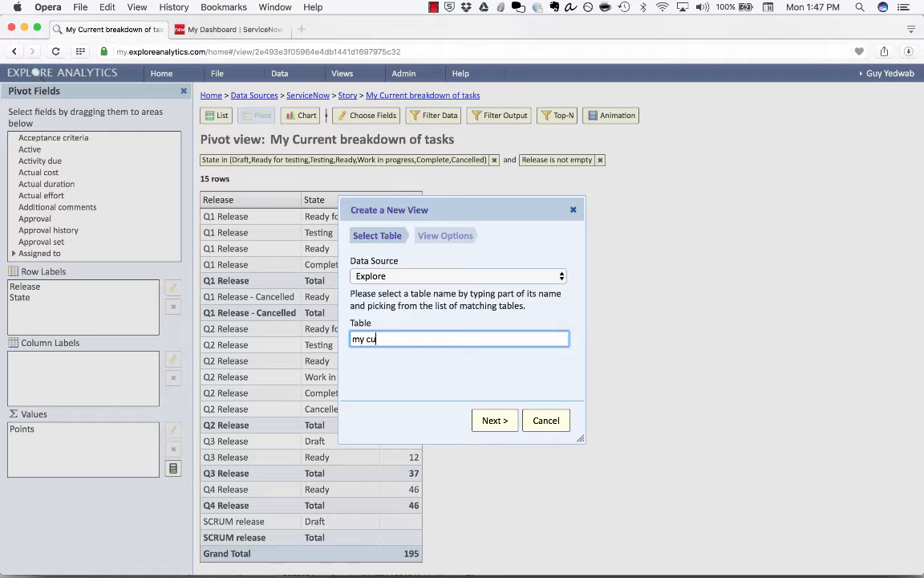
{"action": "type", "text": "My Current breakdown of tasks Trend"}
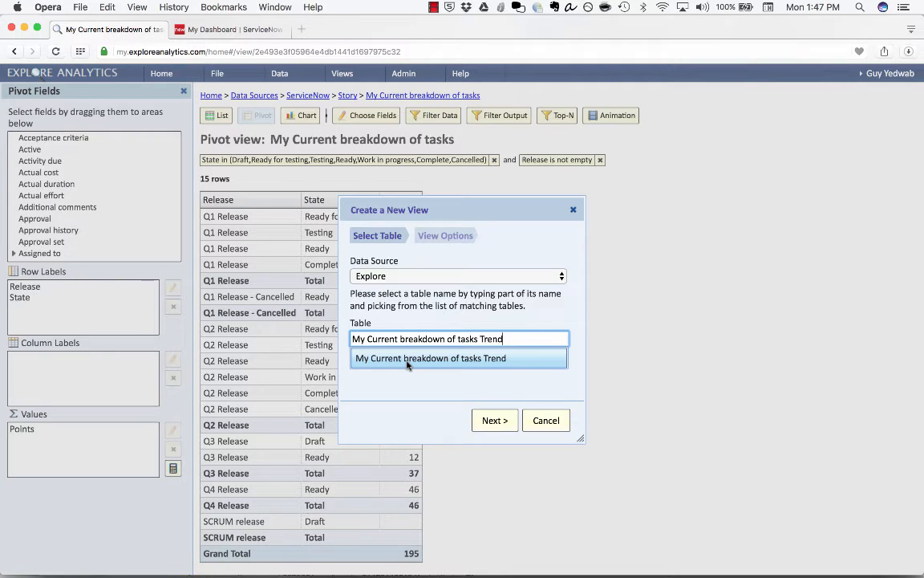
{"action": "left_click", "coordinate": [431, 358]}
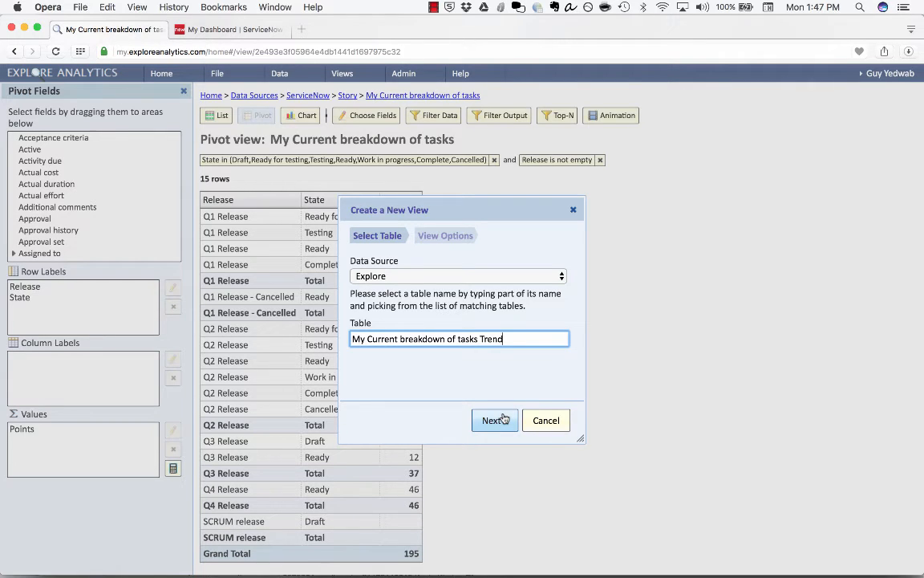
Name the view 'Cumulative Flow Diagram View', make it a Chart and finish.
{"action": "left_click", "coordinate": [492, 420]}
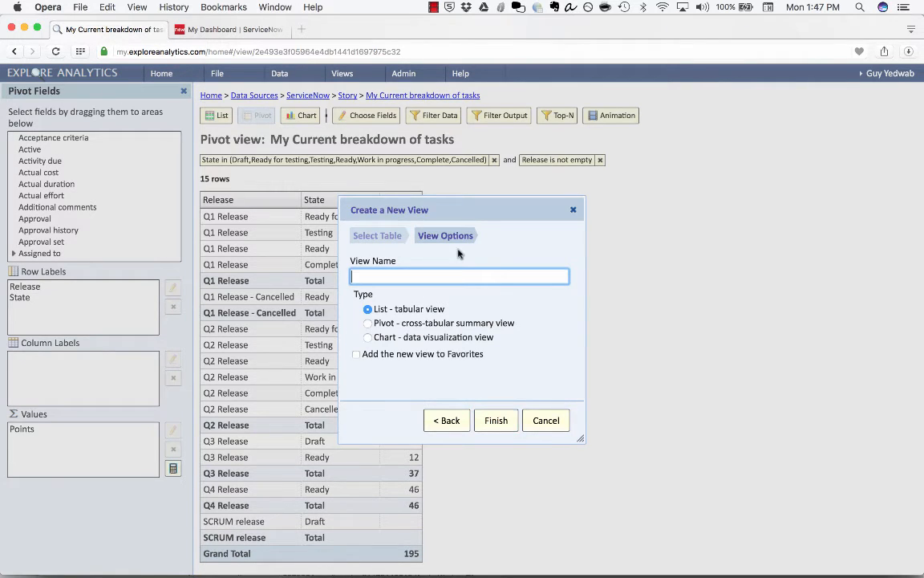
{"action": "type", "text": "Cumulative Flow"}
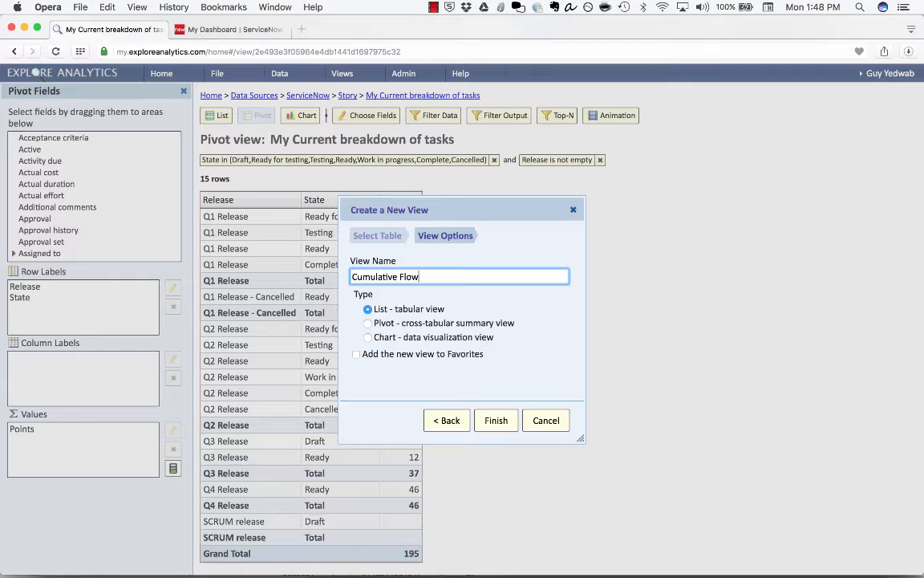
{"action": "type", "text": "Diagra"}
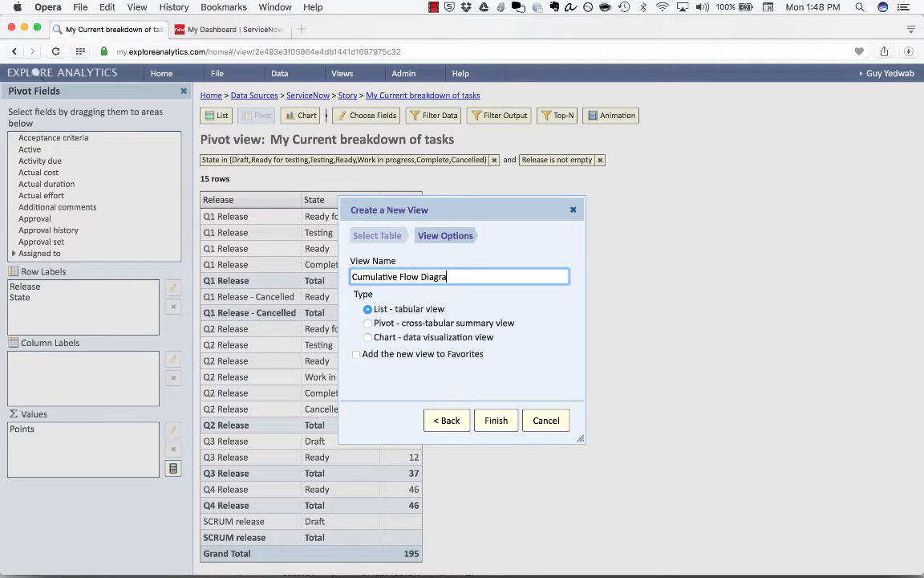
{"action": "type", "text": "View"}
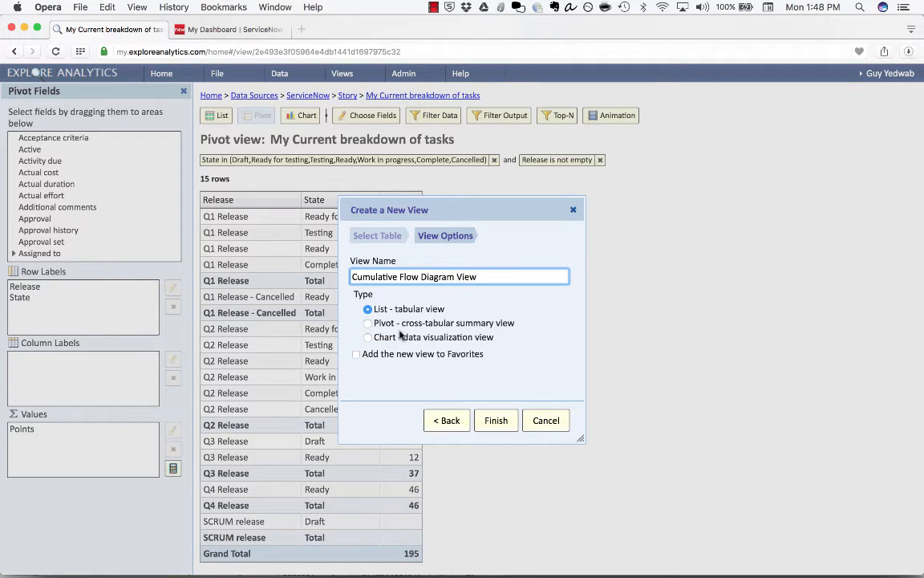
{"action": "left_click", "coordinate": [367, 337]}
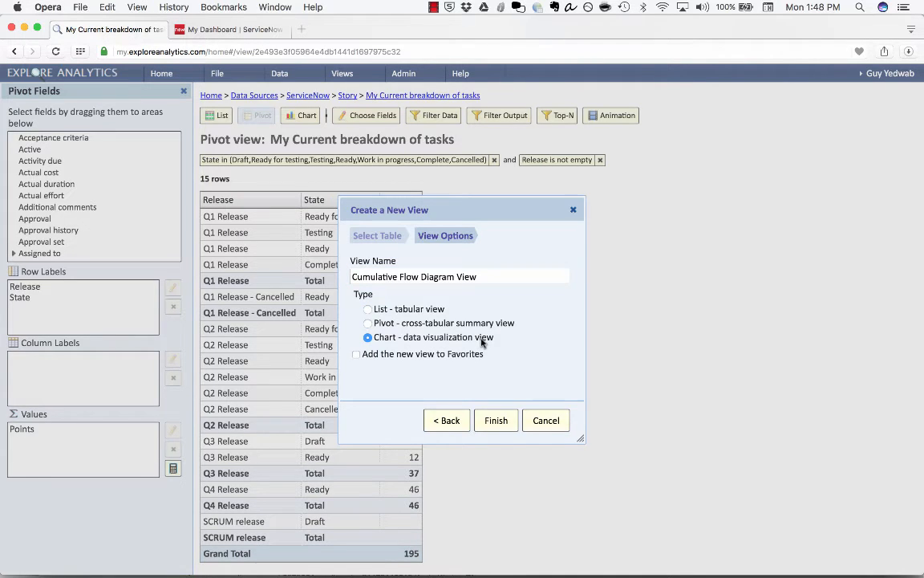
{"action": "left_click", "coordinate": [495, 420]}
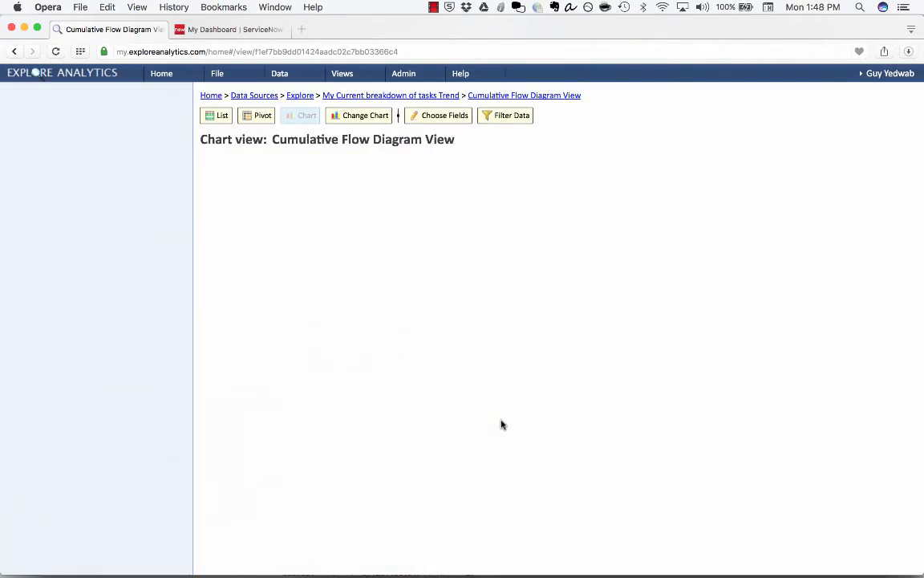
Dismiss the view creation notice and chart summed Points grouped by Date.
{"action": "left_click", "coordinate": [364, 115]}
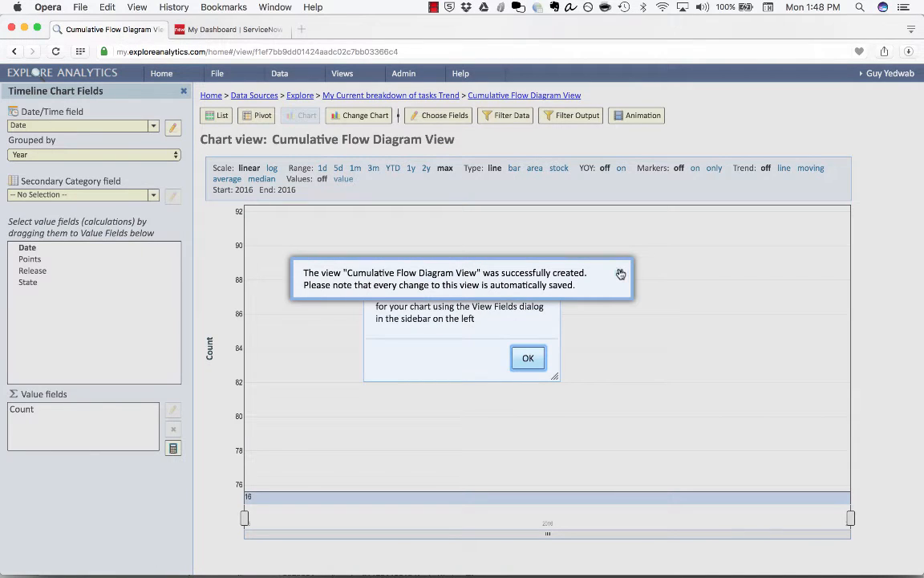
{"action": "left_click", "coordinate": [528, 358]}
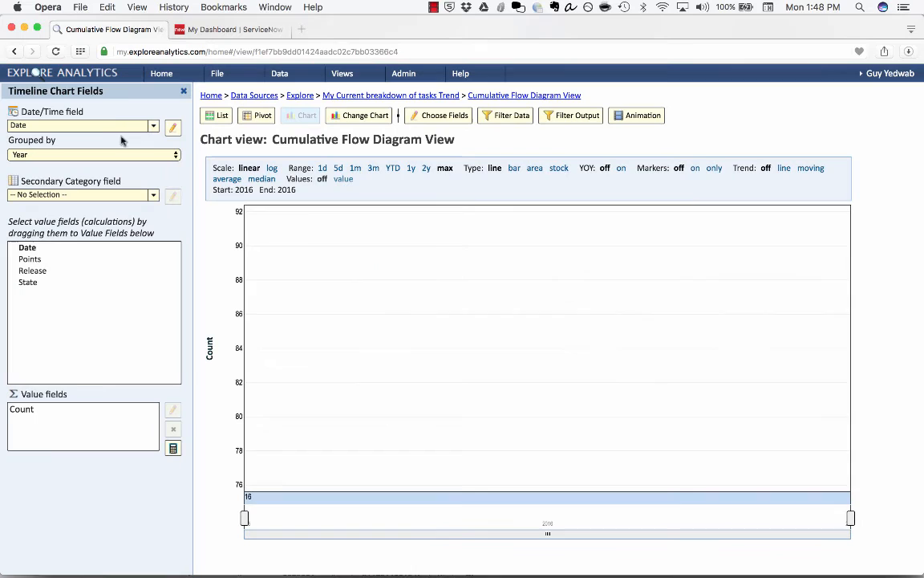
{"action": "mouse_move", "coordinate": [110, 127]}
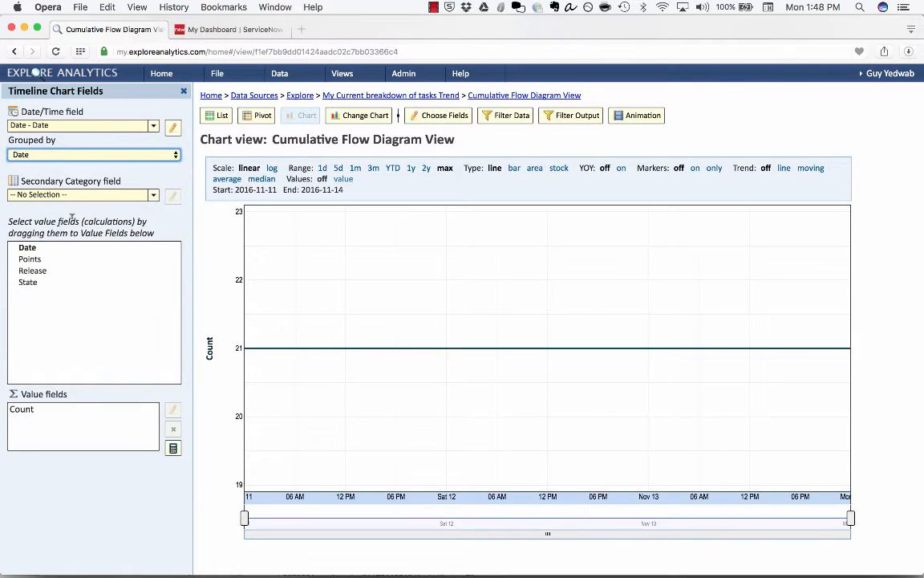
{"action": "mouse_move", "coordinate": [244, 347]}
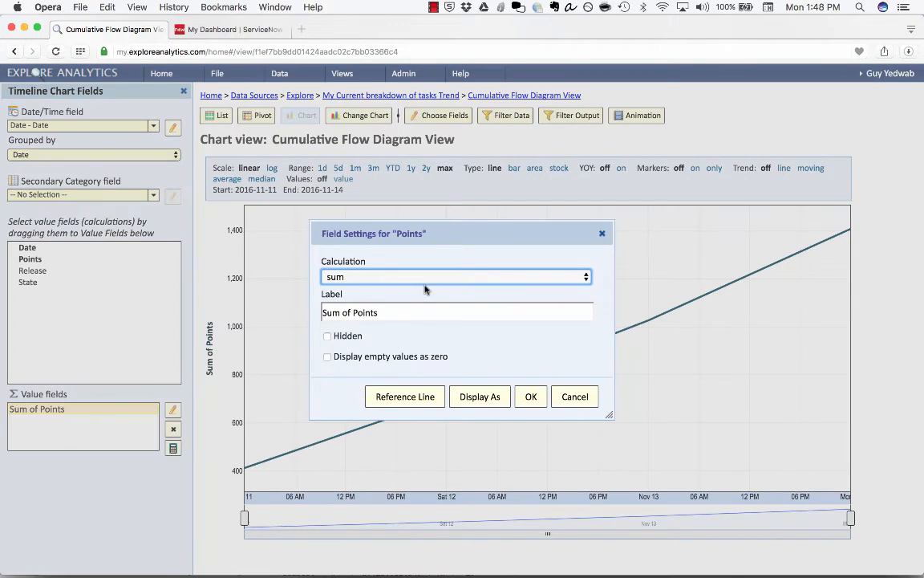
{"action": "left_click", "coordinate": [457, 312]}
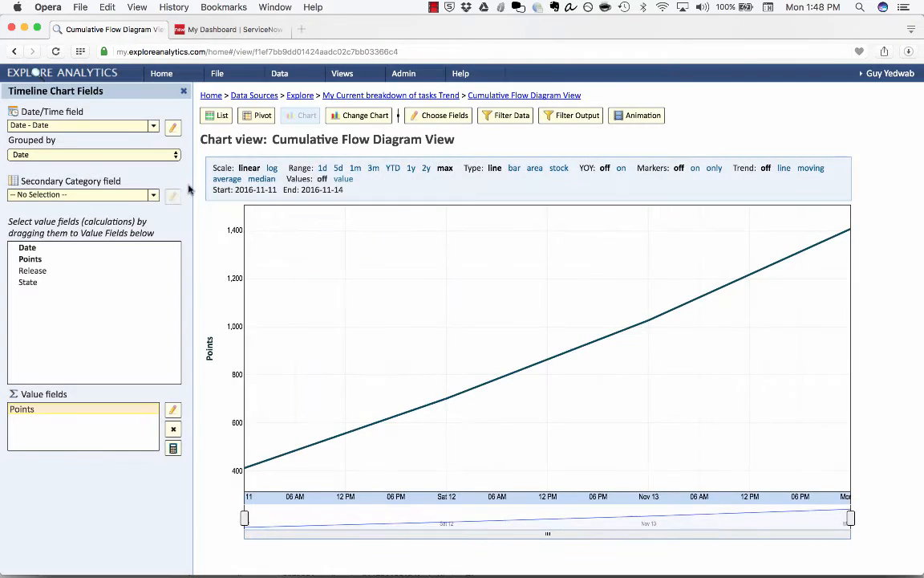
Split the series by State as a secondary category and show them as stacked areas.
{"action": "left_click", "coordinate": [84, 195]}
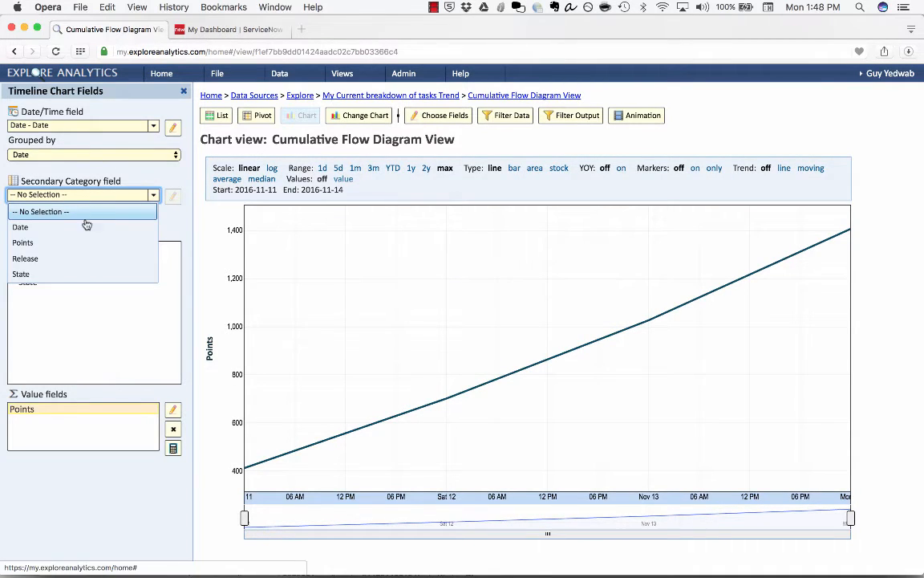
{"action": "left_click", "coordinate": [21, 274]}
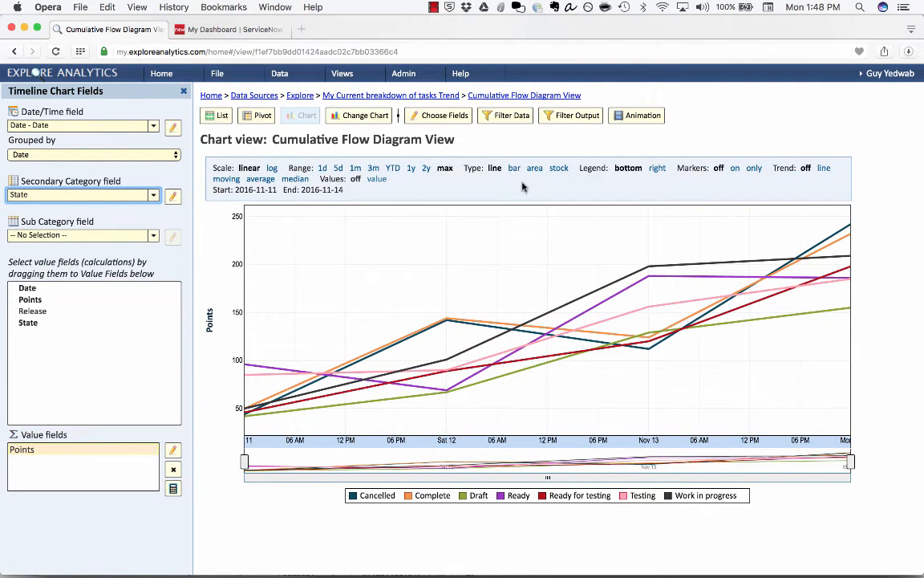
{"action": "left_click", "coordinate": [534, 168]}
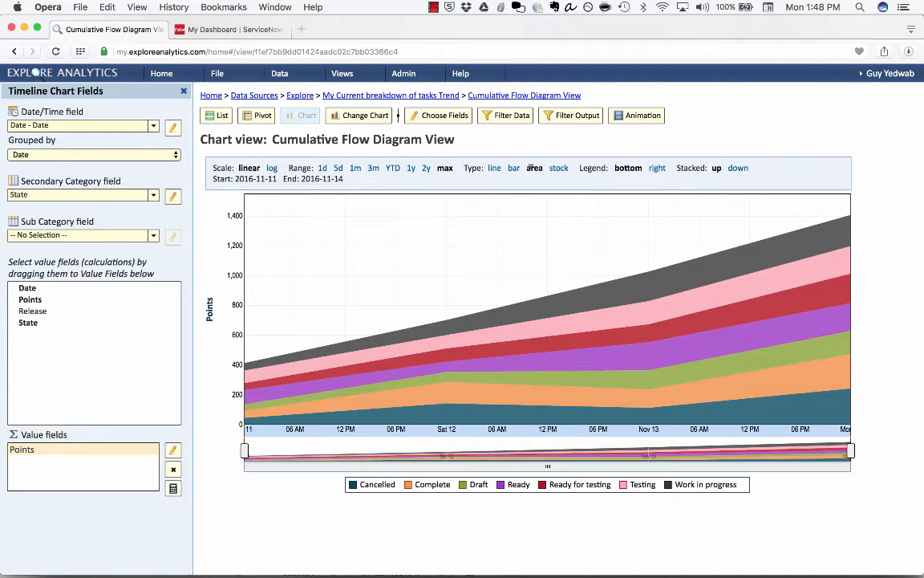
{"action": "mouse_move", "coordinate": [277, 377]}
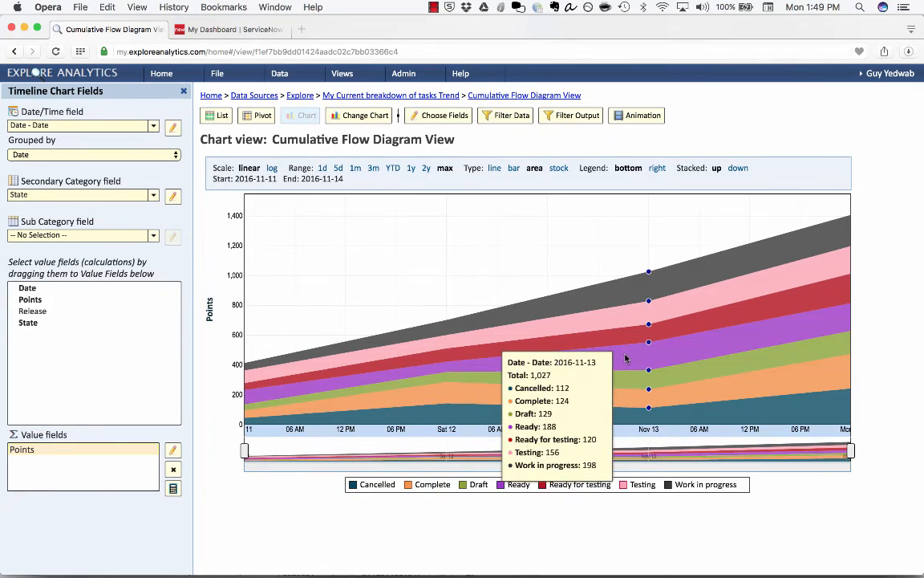
{"action": "mouse_move", "coordinate": [848, 341]}
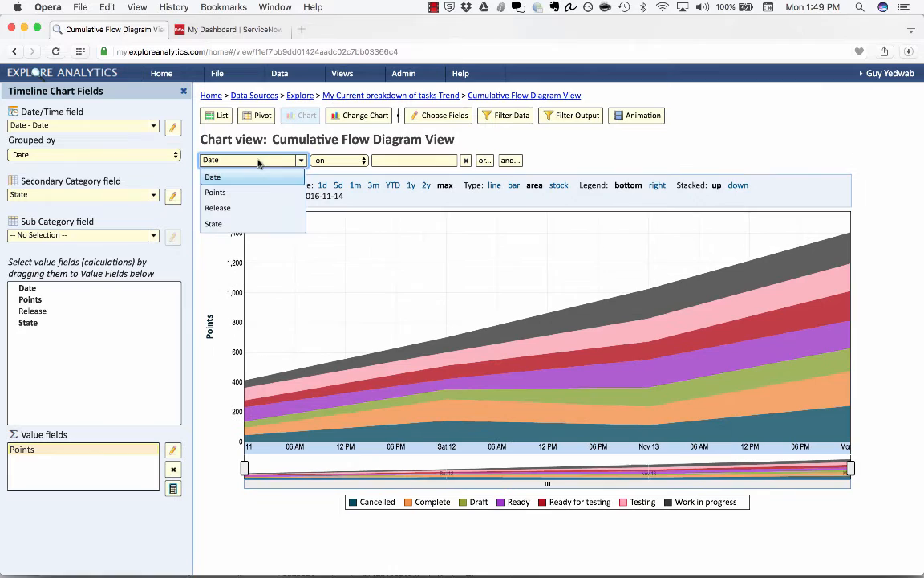
{"action": "left_click", "coordinate": [218, 208]}
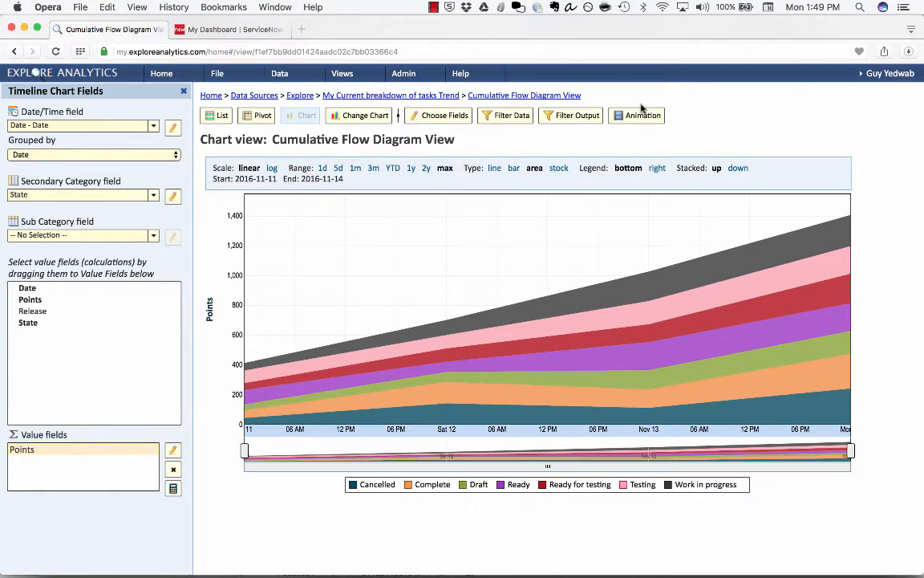
Animate the chart by Release as the page field, with an ALL frame included.
{"action": "left_click", "coordinate": [636, 115]}
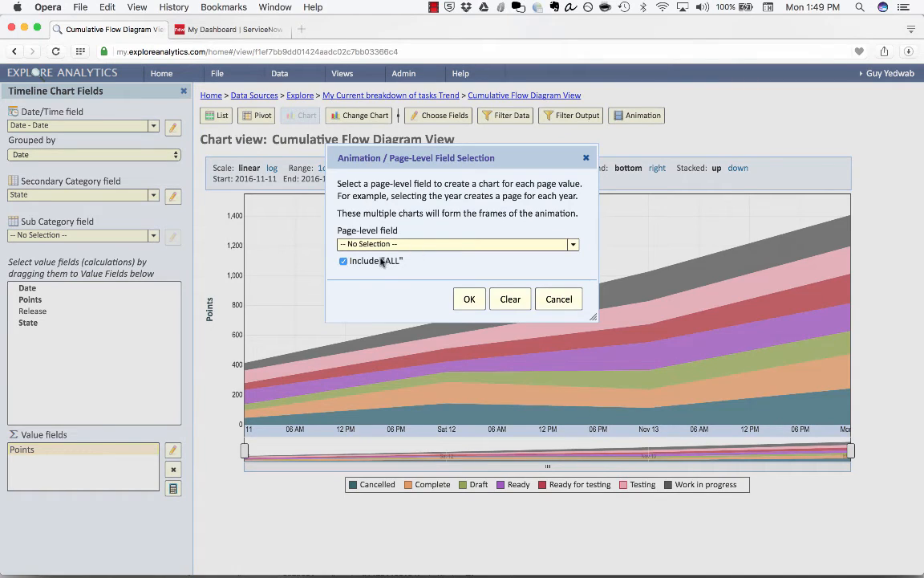
{"action": "left_click", "coordinate": [458, 244]}
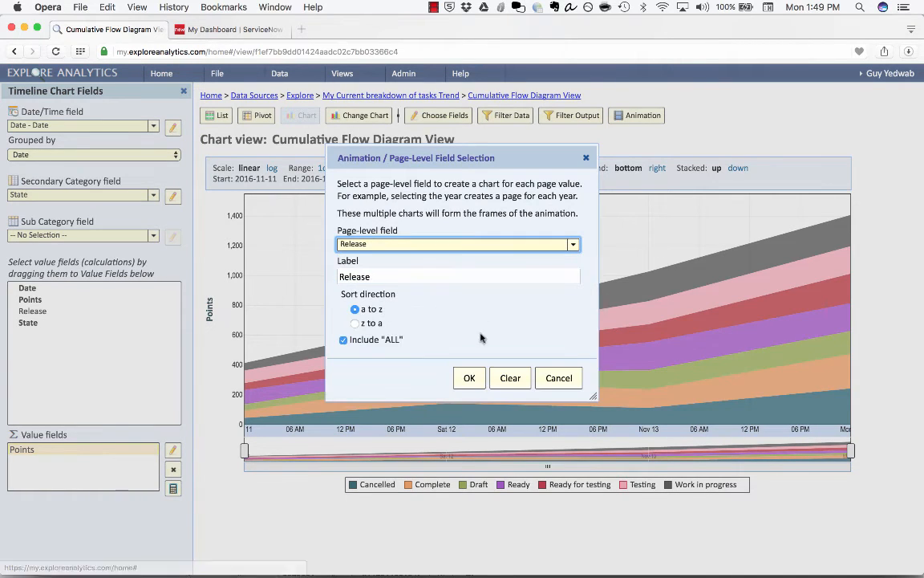
{"action": "left_click", "coordinate": [469, 377]}
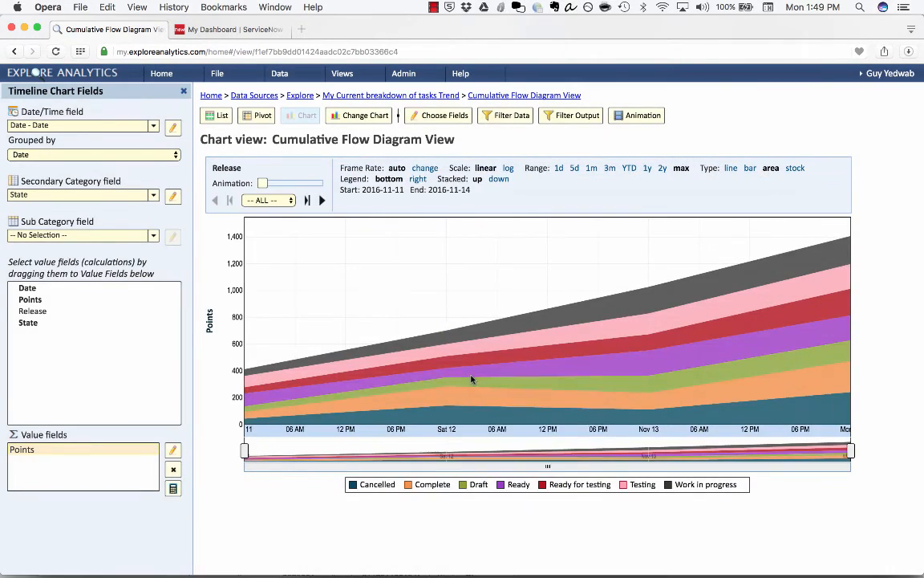
{"action": "left_click", "coordinate": [268, 199]}
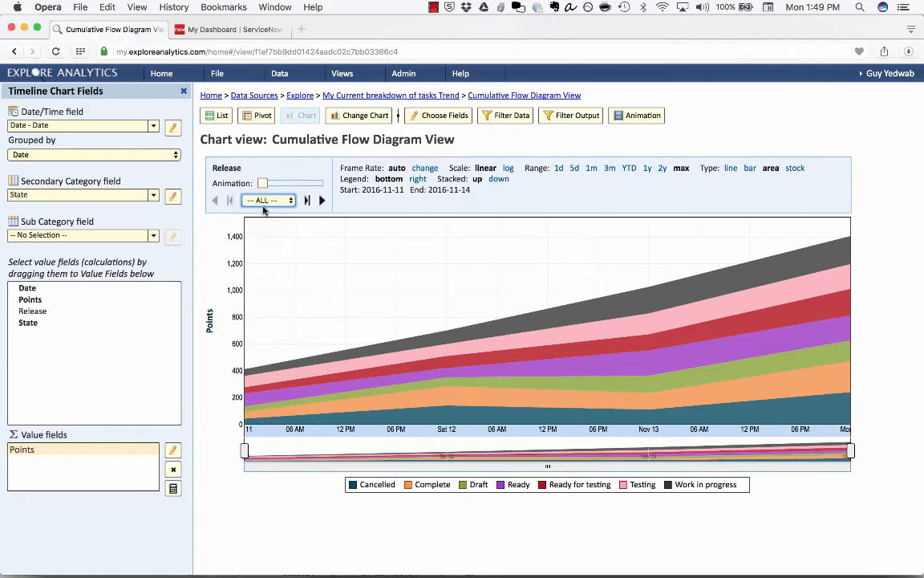
{"action": "left_click", "coordinate": [268, 200]}
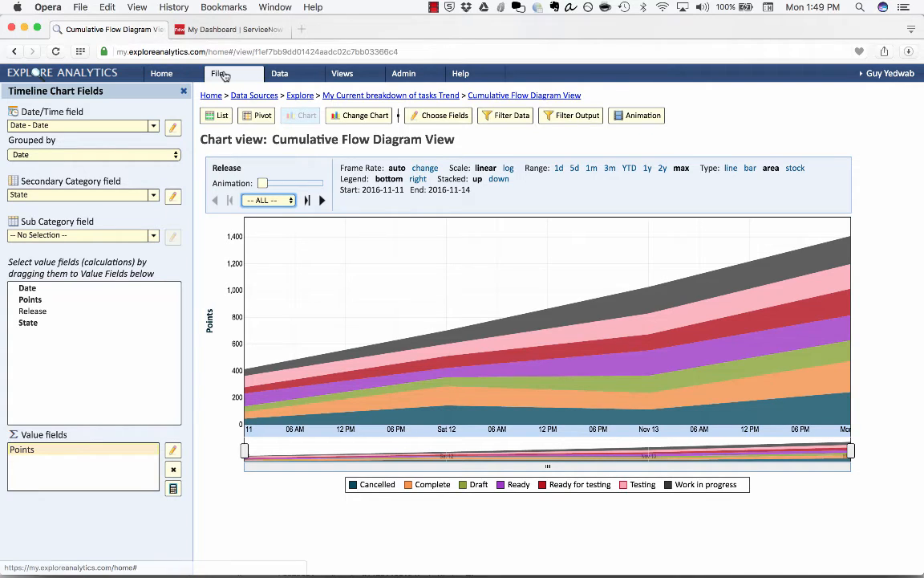
Publish a live copy of the Cumulative Flow Diagram View to ServiceNow and confirm.
{"action": "left_click", "coordinate": [218, 73]}
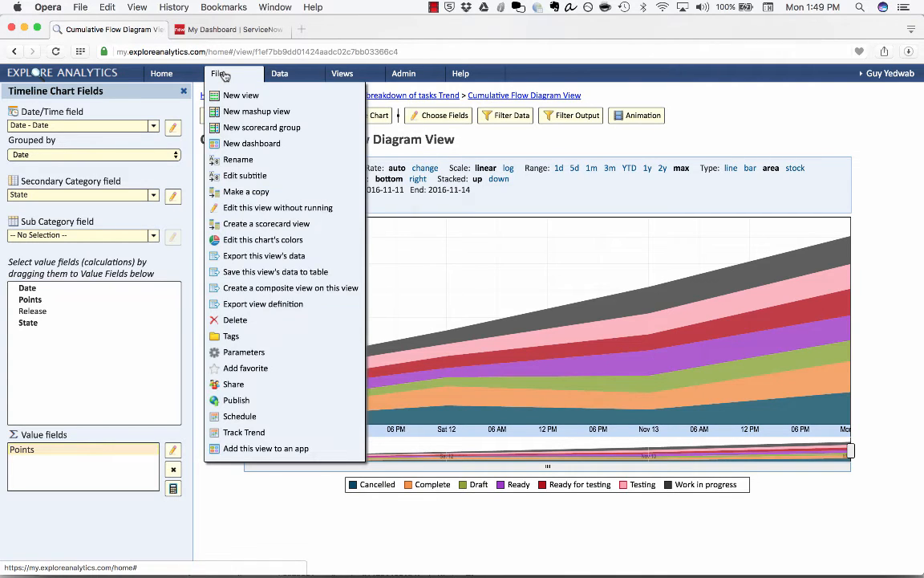
{"action": "left_click", "coordinate": [236, 399]}
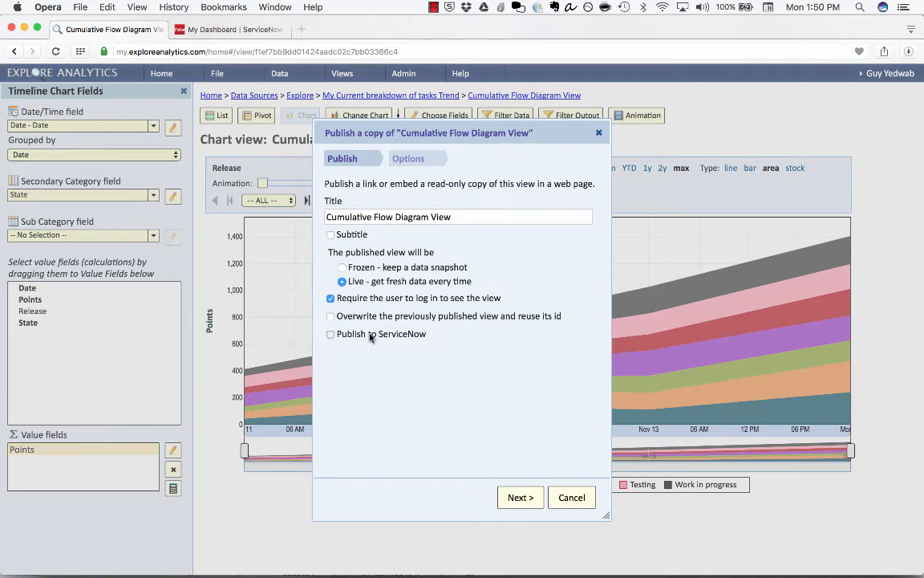
{"action": "left_click", "coordinate": [330, 334]}
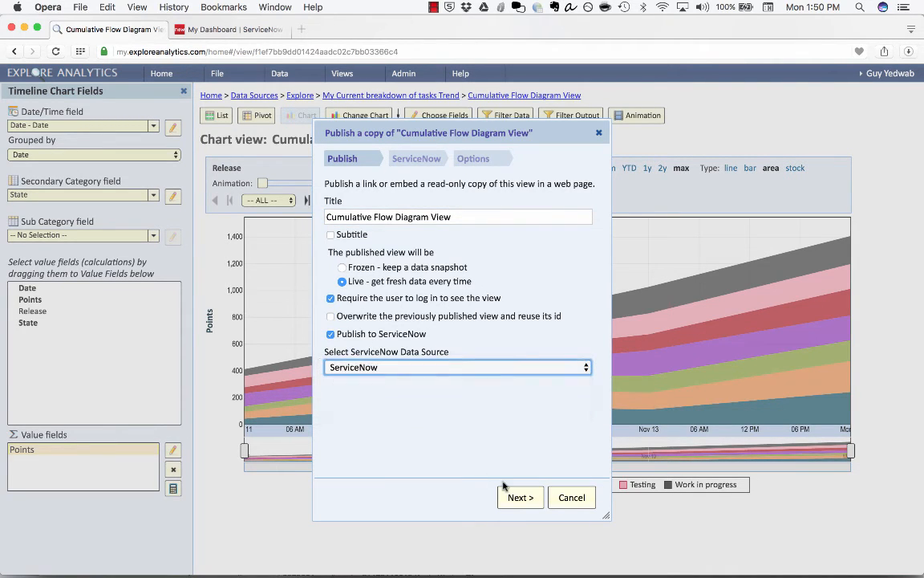
{"action": "left_click", "coordinate": [520, 497]}
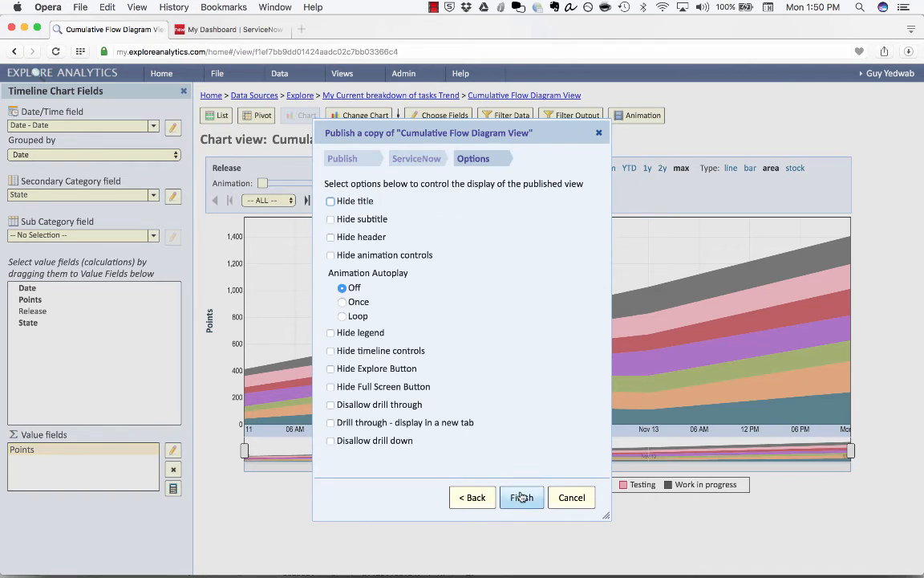
{"action": "left_click", "coordinate": [521, 497]}
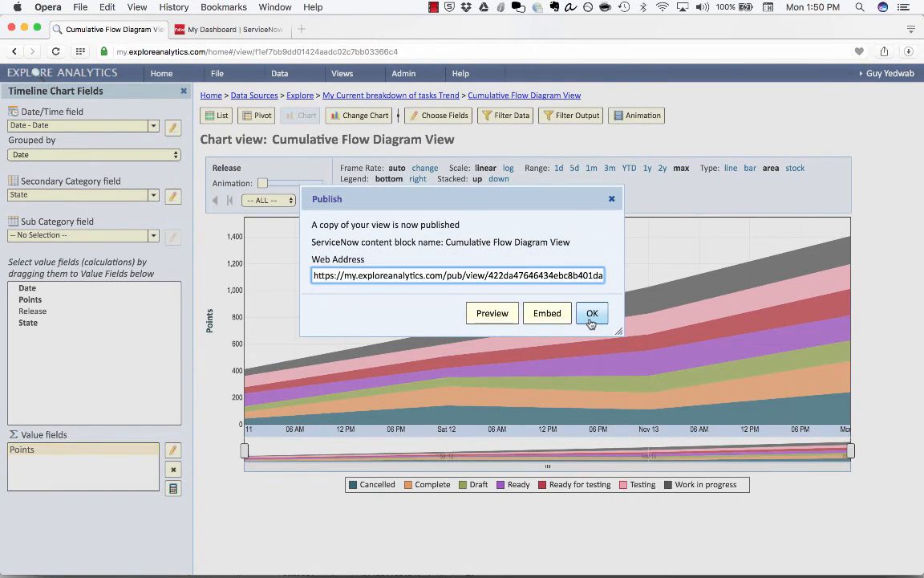
{"action": "left_click", "coordinate": [592, 312]}
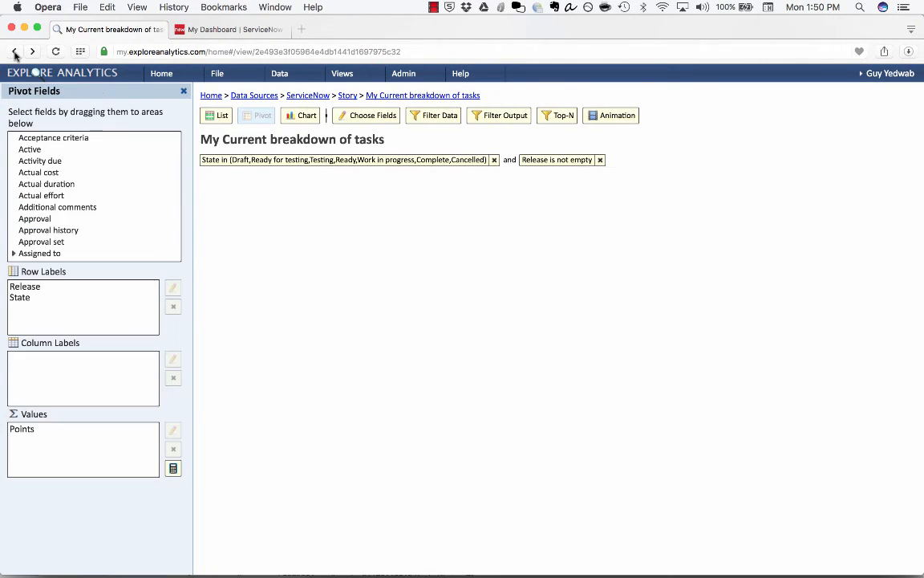
Publish the My Current breakdown of tasks pivot to ServiceNow, then bring up the ServiceNow dashboard.
{"action": "left_click", "coordinate": [217, 73]}
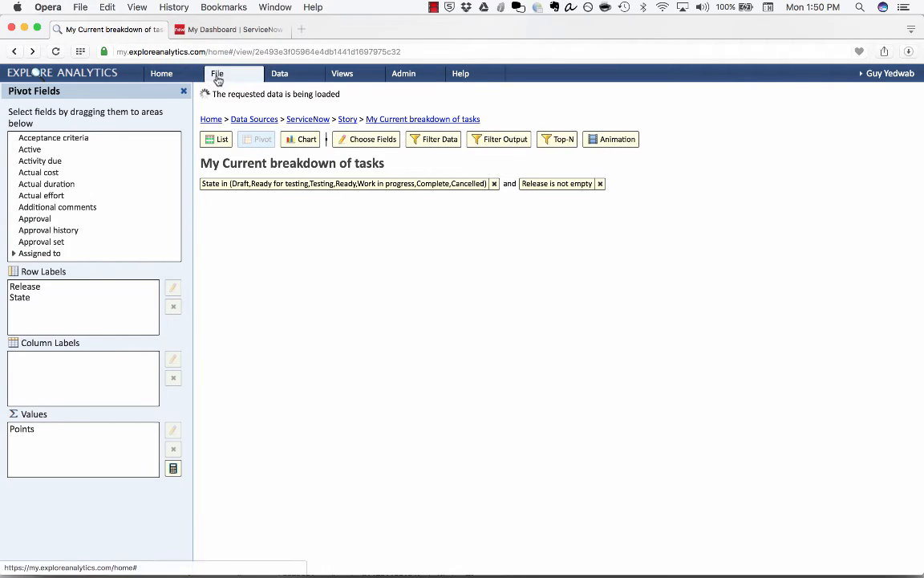
{"action": "left_click", "coordinate": [216, 73]}
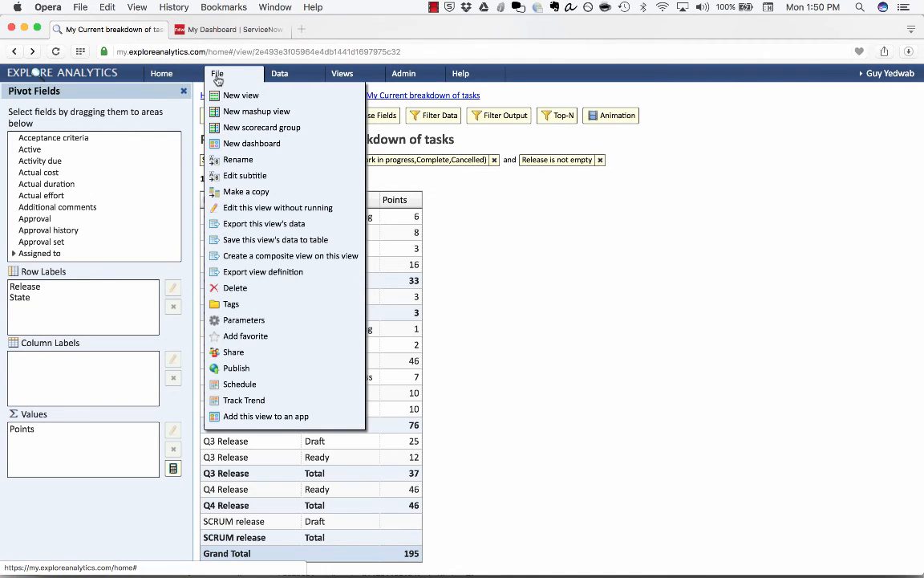
{"action": "left_click", "coordinate": [236, 367]}
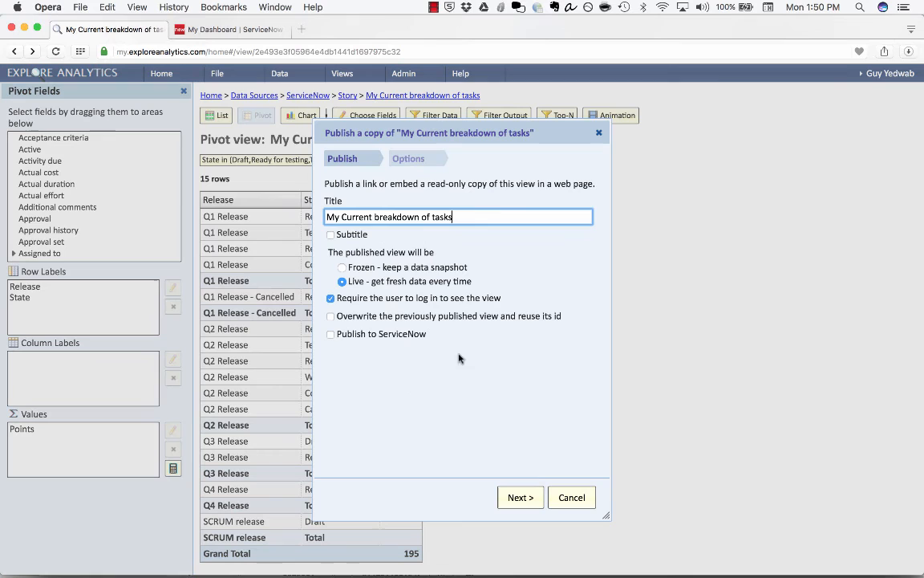
{"action": "left_click", "coordinate": [520, 497]}
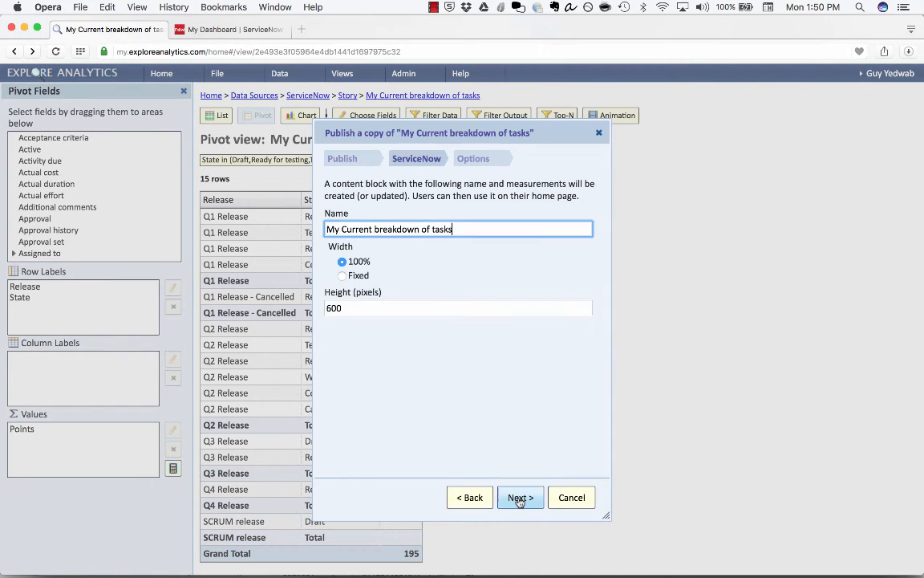
{"action": "left_click", "coordinate": [520, 498]}
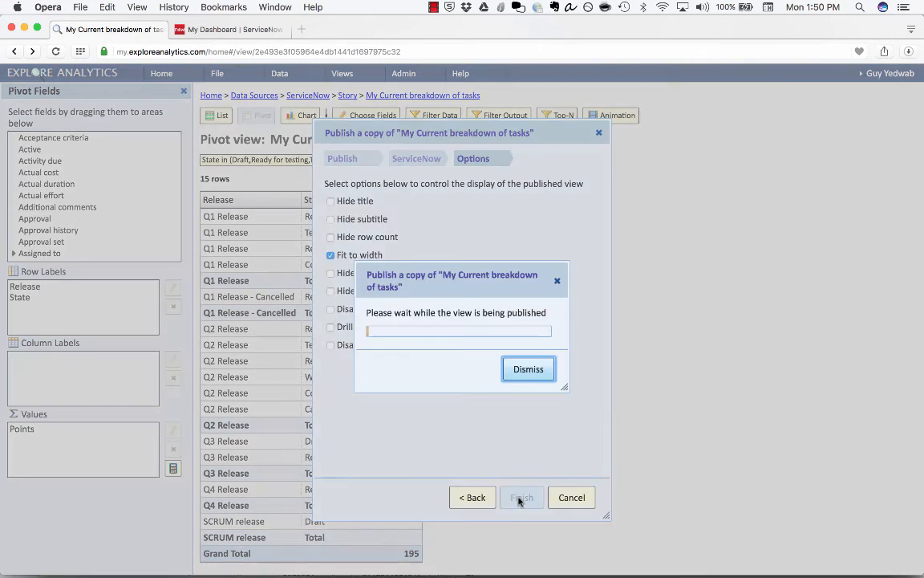
{"action": "left_click", "coordinate": [527, 368]}
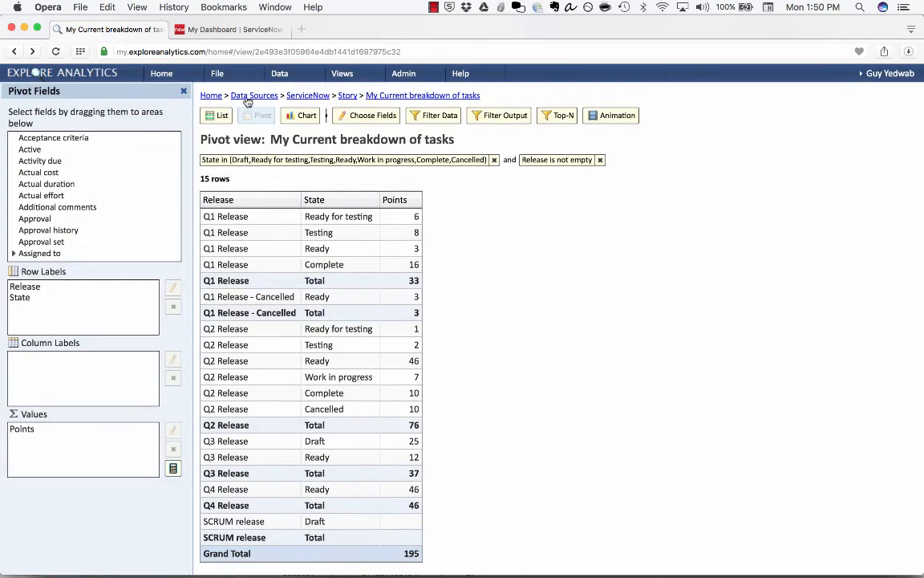
{"action": "left_click", "coordinate": [229, 29]}
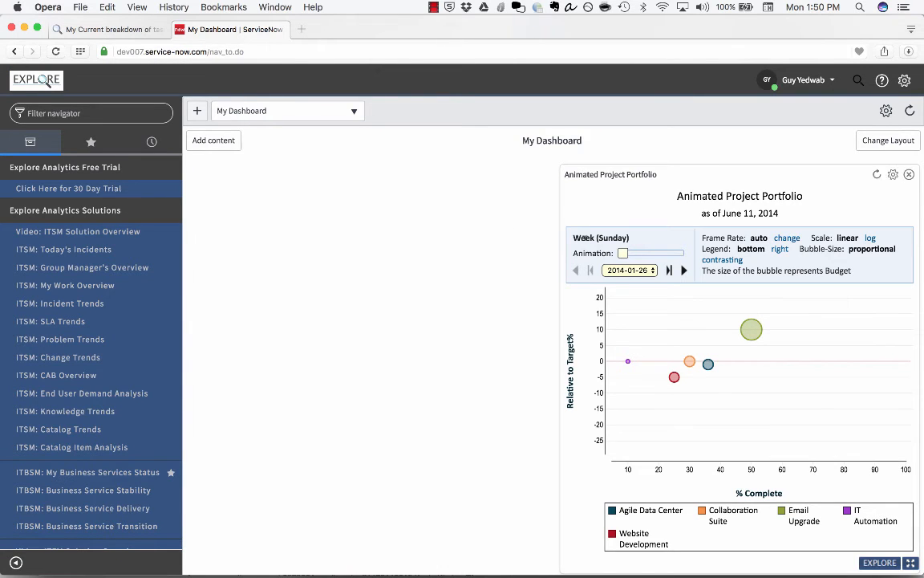
{"action": "mouse_move", "coordinate": [395, 289]}
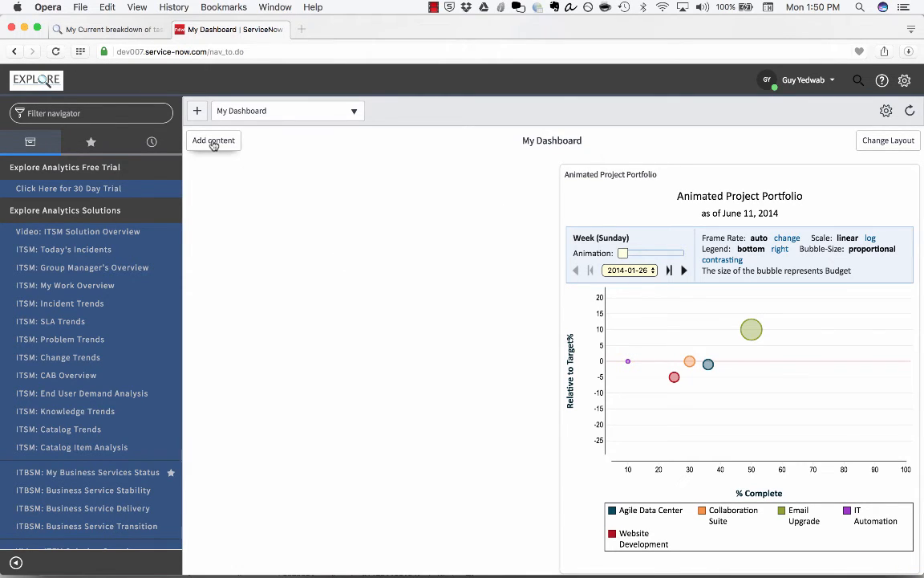
Add the 'my current' breakdown and 'cum' flow diagram Explore Analytics blocks to My Dashboard.
{"action": "left_click", "coordinate": [213, 140]}
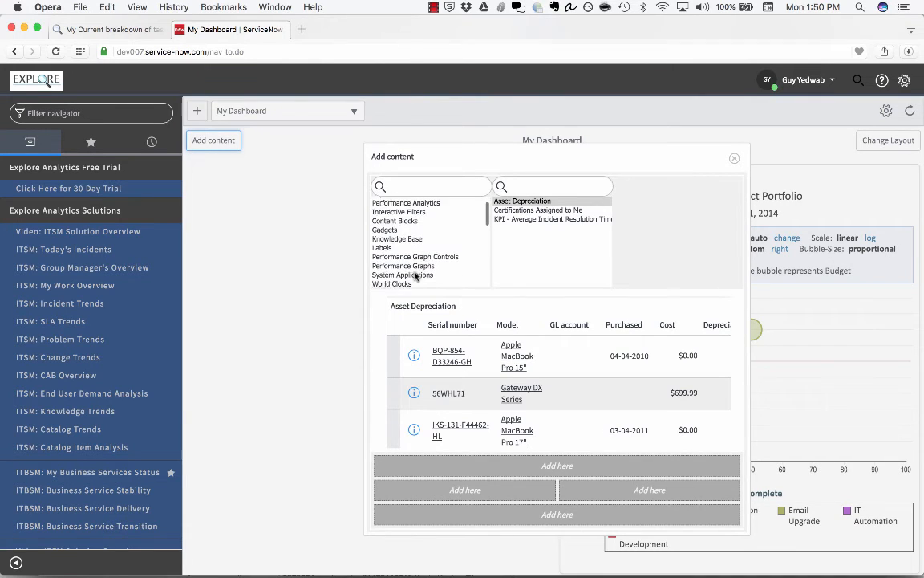
{"action": "left_click", "coordinate": [398, 247]}
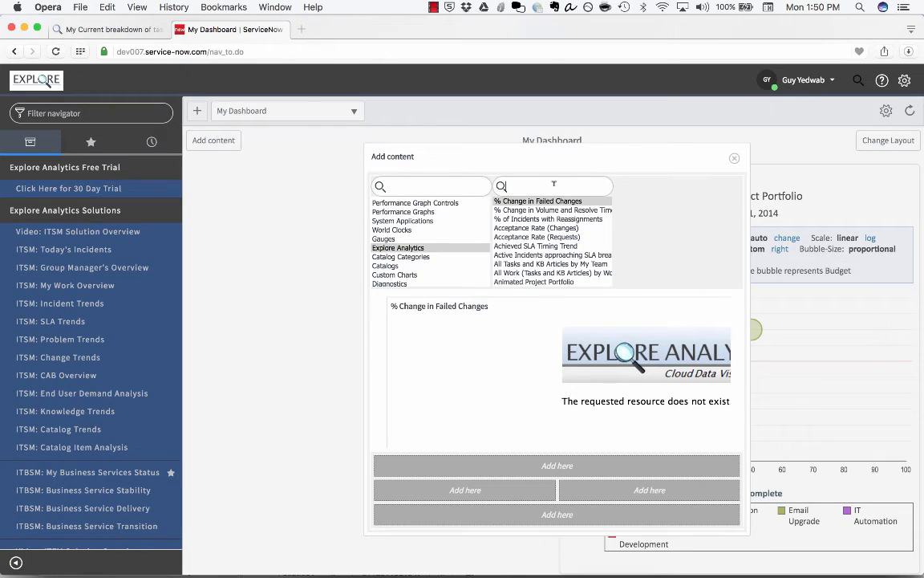
{"action": "type", "text": "my current"}
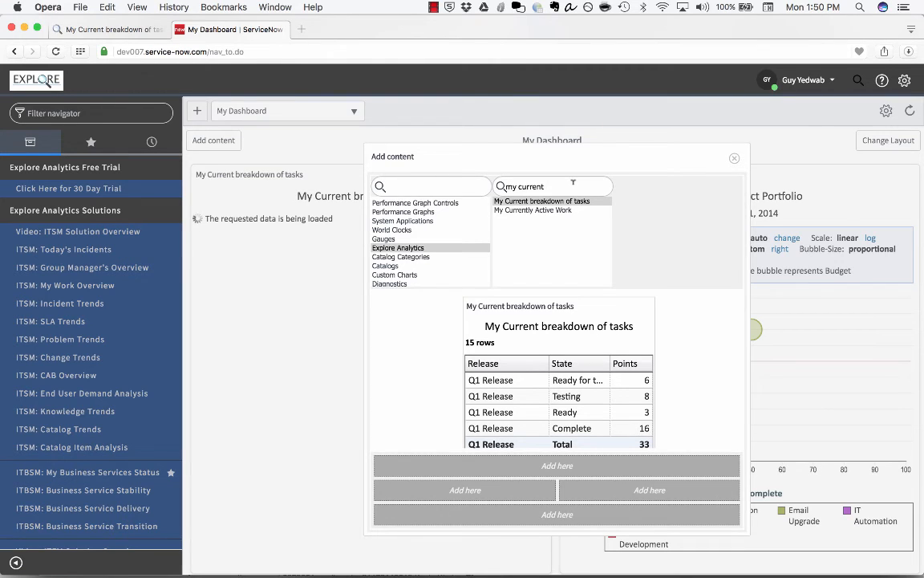
{"action": "type", "text": "cum"}
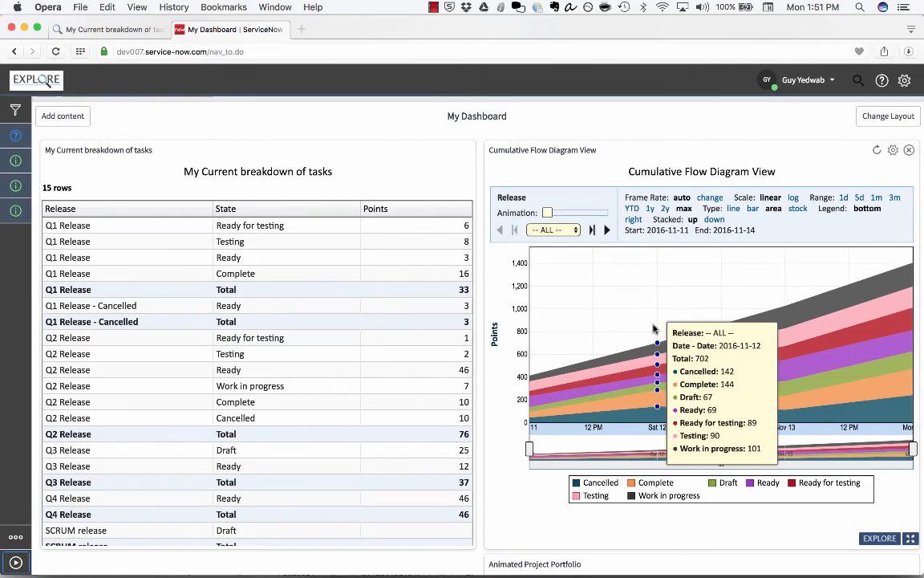
{"action": "mouse_move", "coordinate": [590, 322]}
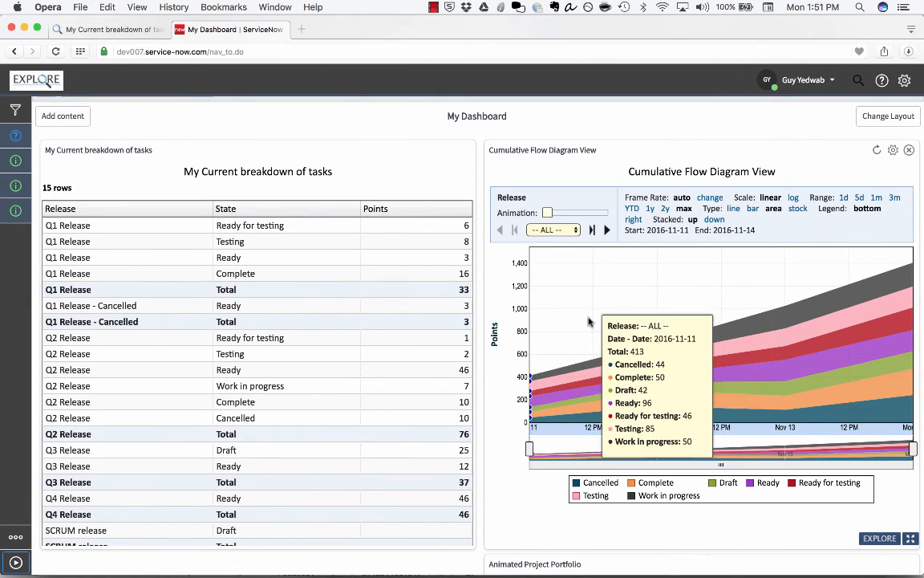
{"action": "mouse_move", "coordinate": [433, 226]}
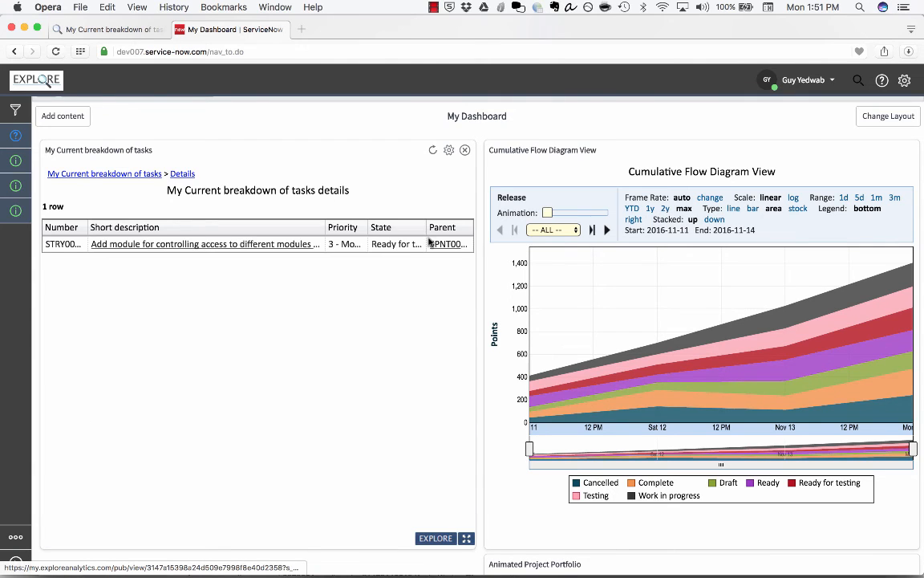
{"action": "mouse_move", "coordinate": [205, 244]}
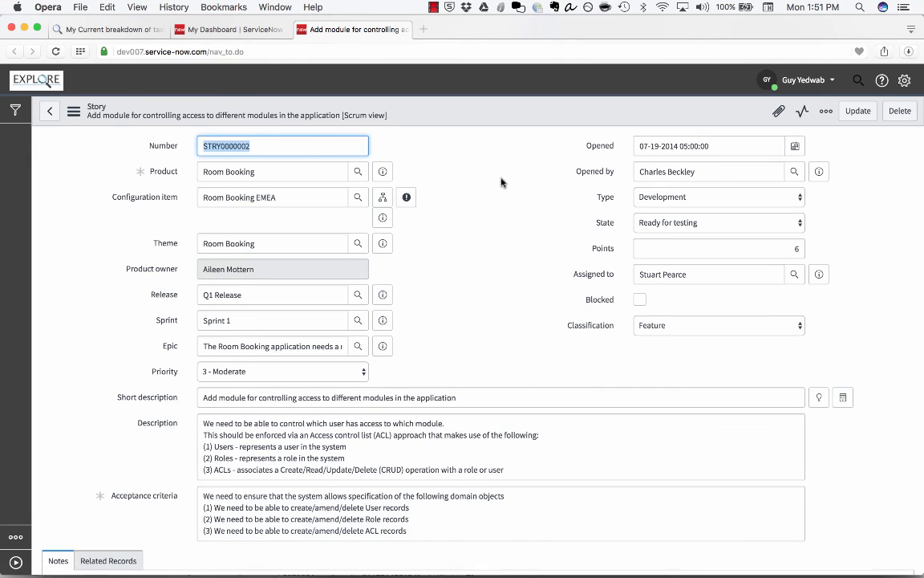
Close the drilled story record and return to the pivot on the dashboard.
{"action": "left_click", "coordinate": [213, 30]}
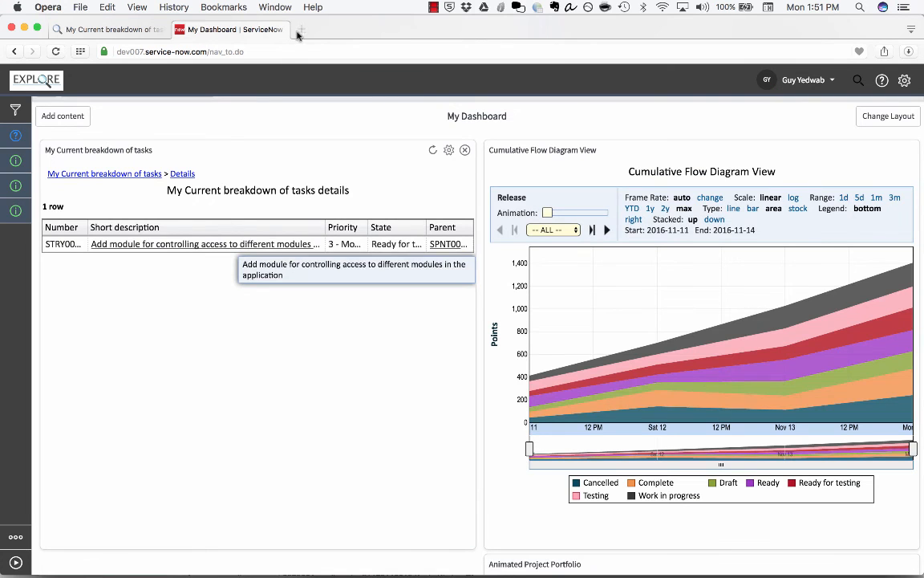
{"action": "left_click", "coordinate": [104, 173]}
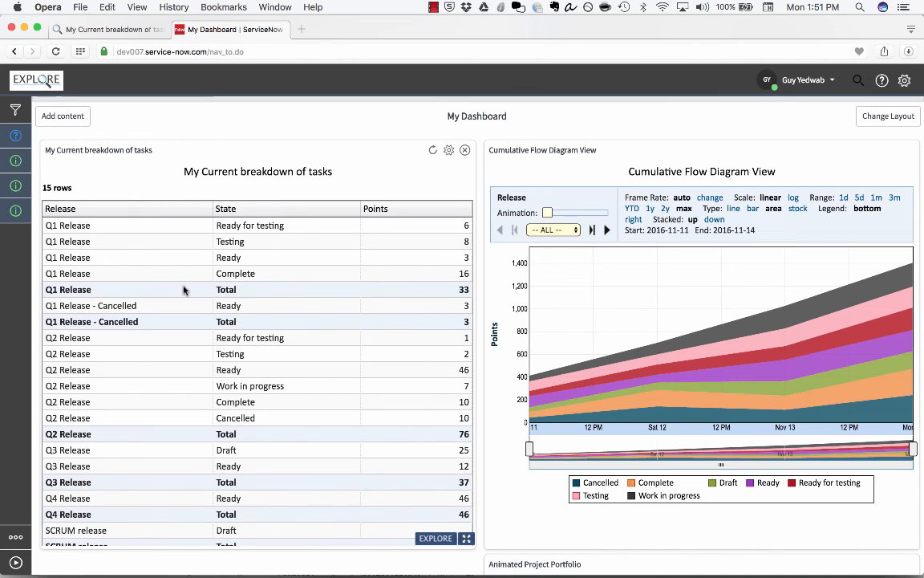
{"action": "mouse_move", "coordinate": [886, 329]}
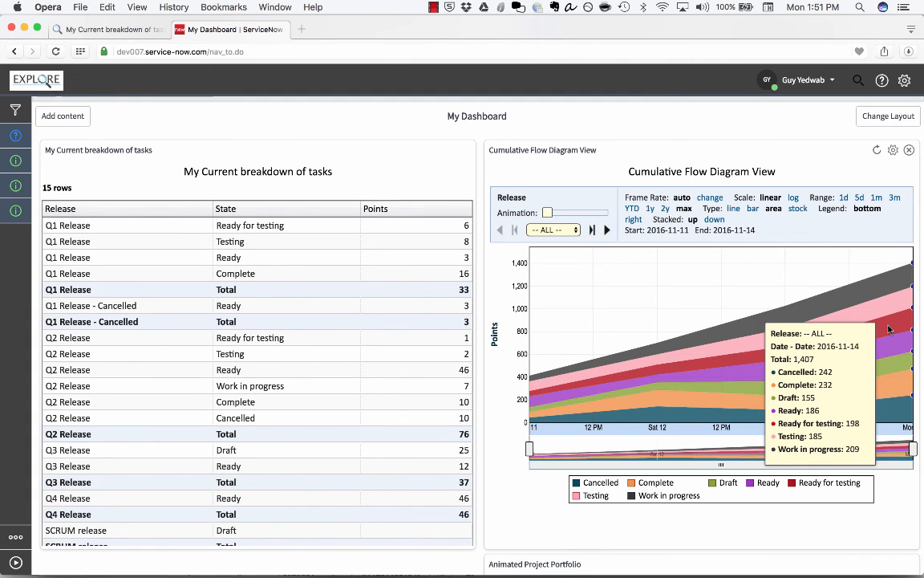
Filter the dashboard Cumulative Flow Diagram to Q1 Release only.
{"action": "left_click", "coordinate": [551, 229]}
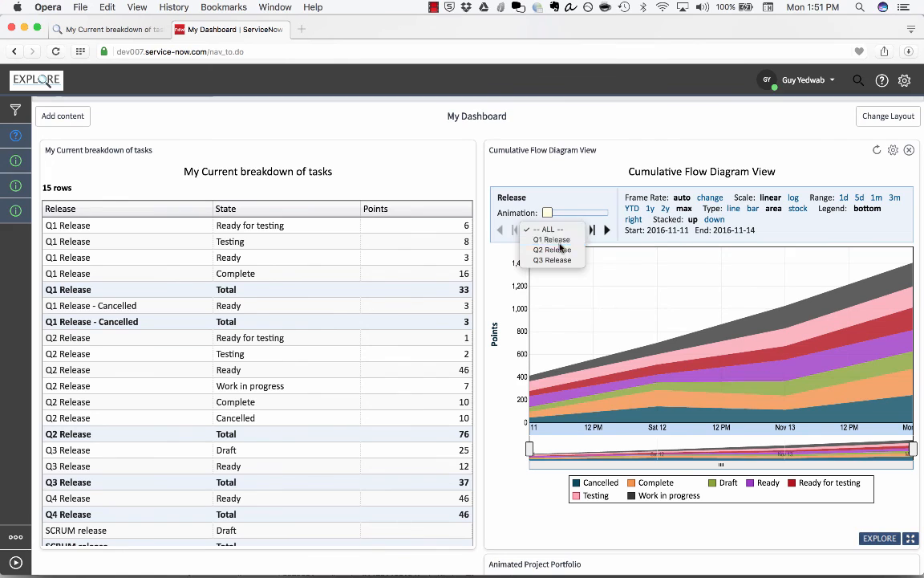
{"action": "left_click", "coordinate": [552, 239]}
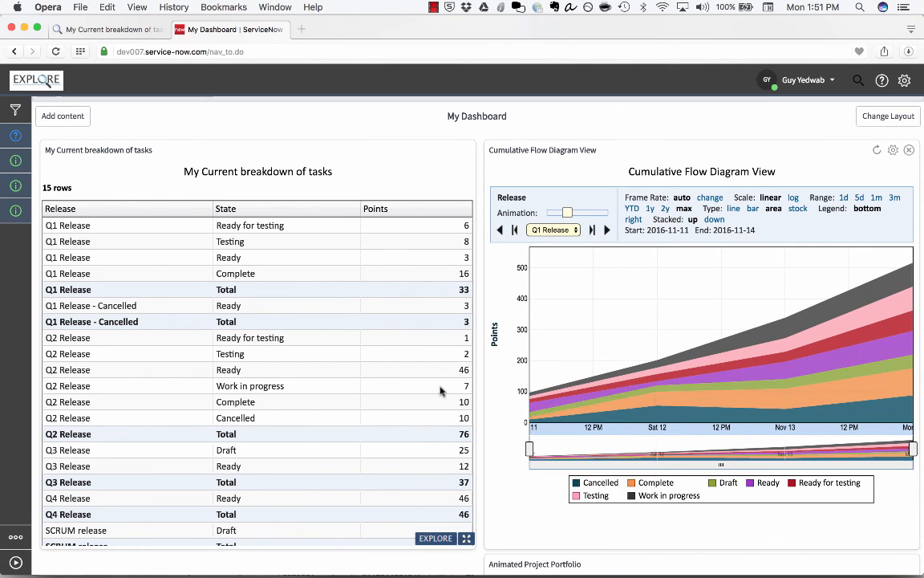
{"action": "mouse_move", "coordinate": [440, 391]}
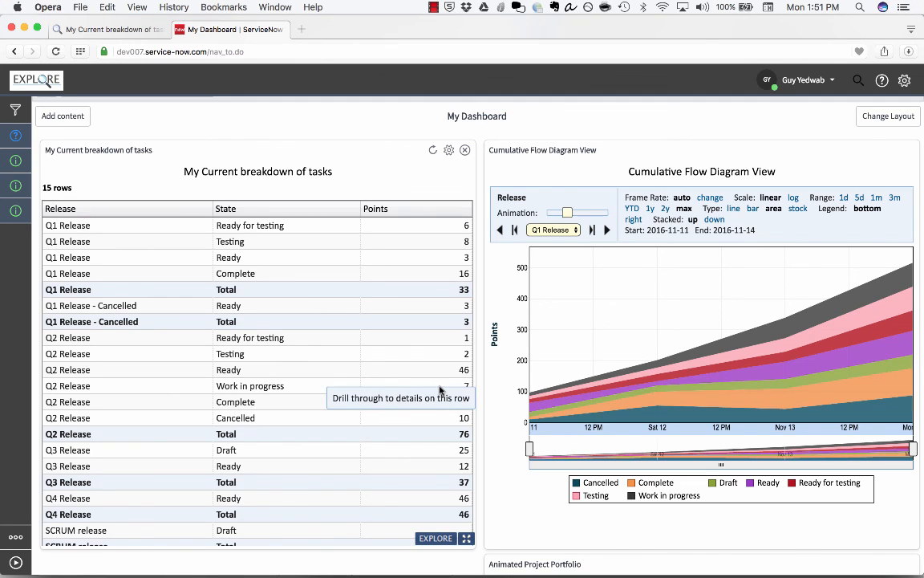